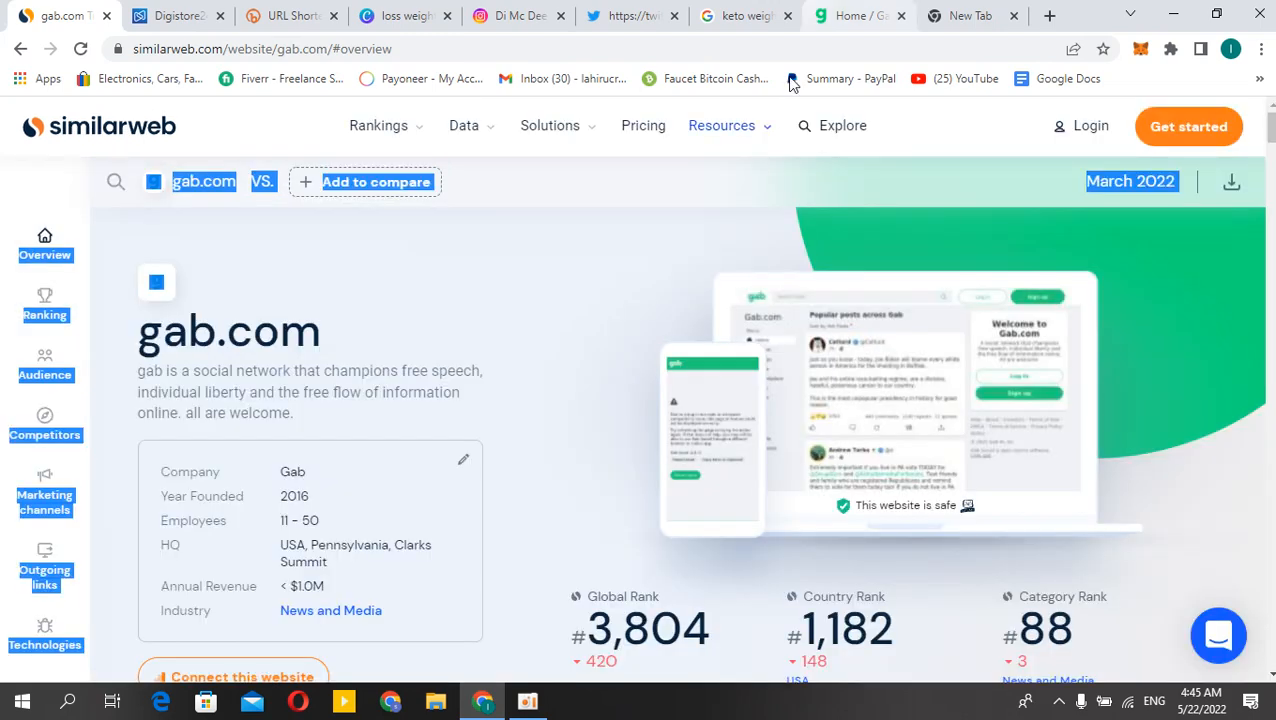
# Return to the Gab home feed and scroll down through its latest posts.
pyautogui.click(855, 15)
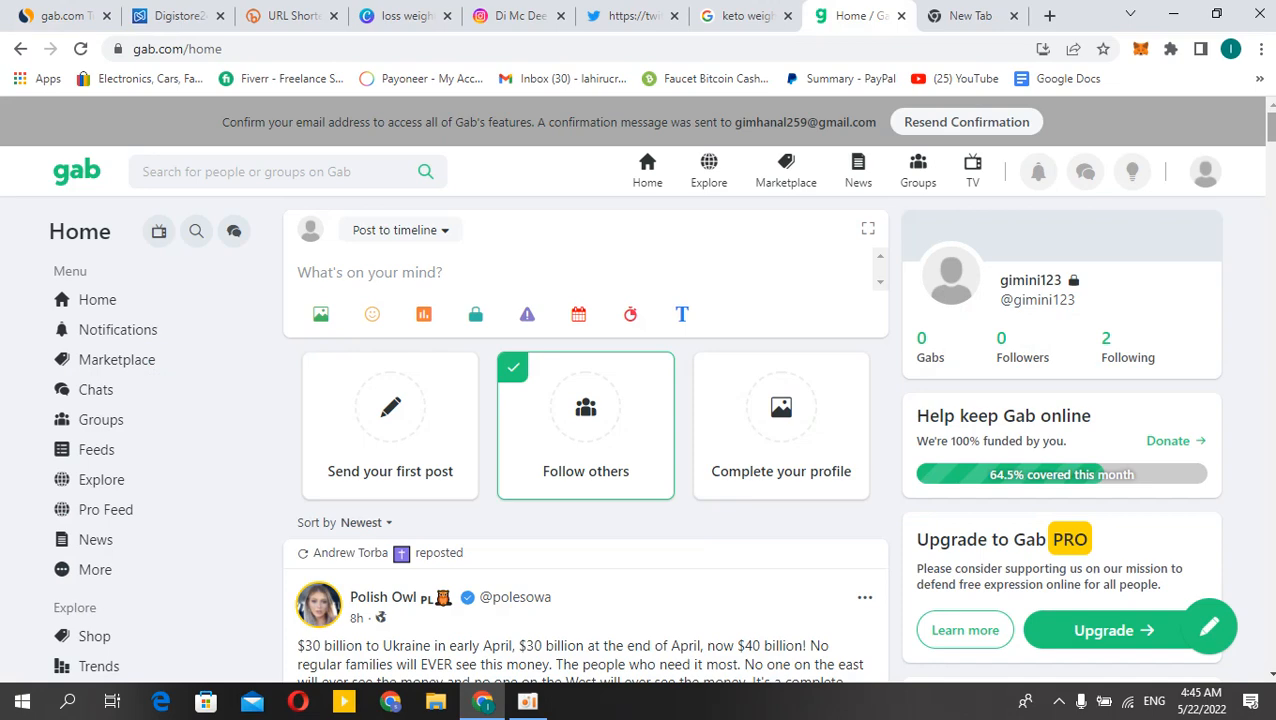
pyautogui.scroll(-3)
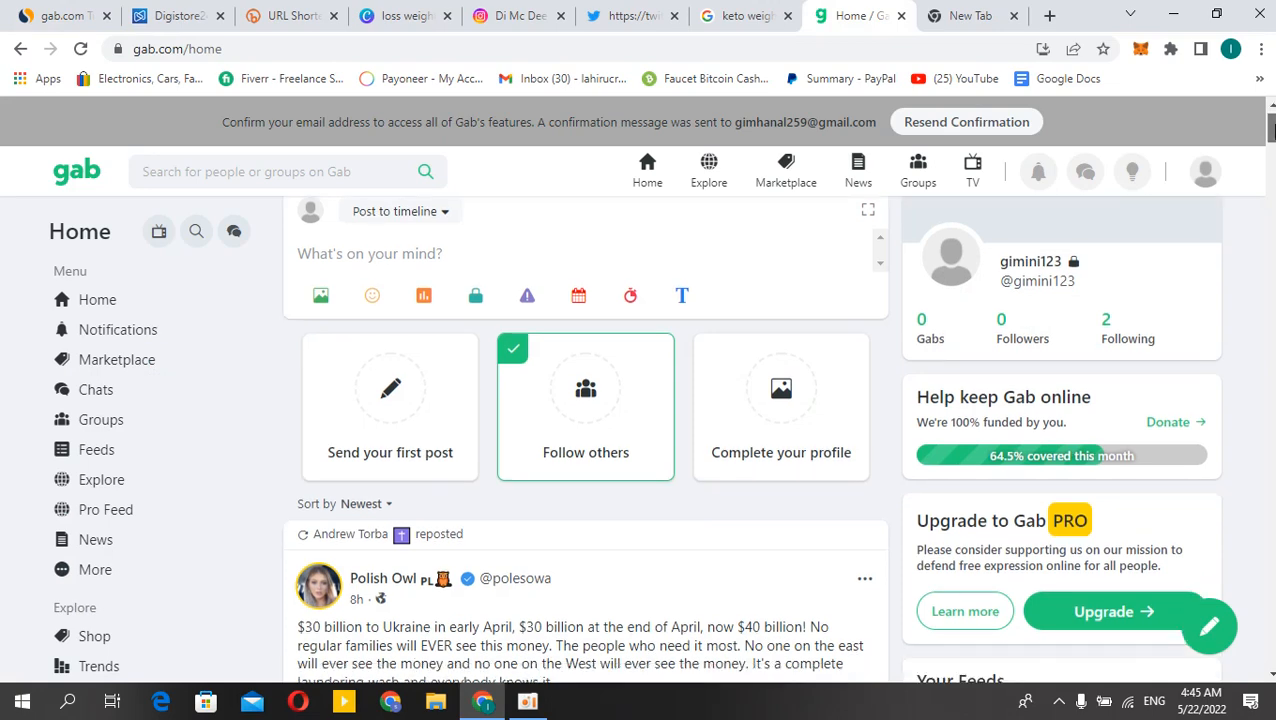
pyautogui.scroll(-3)
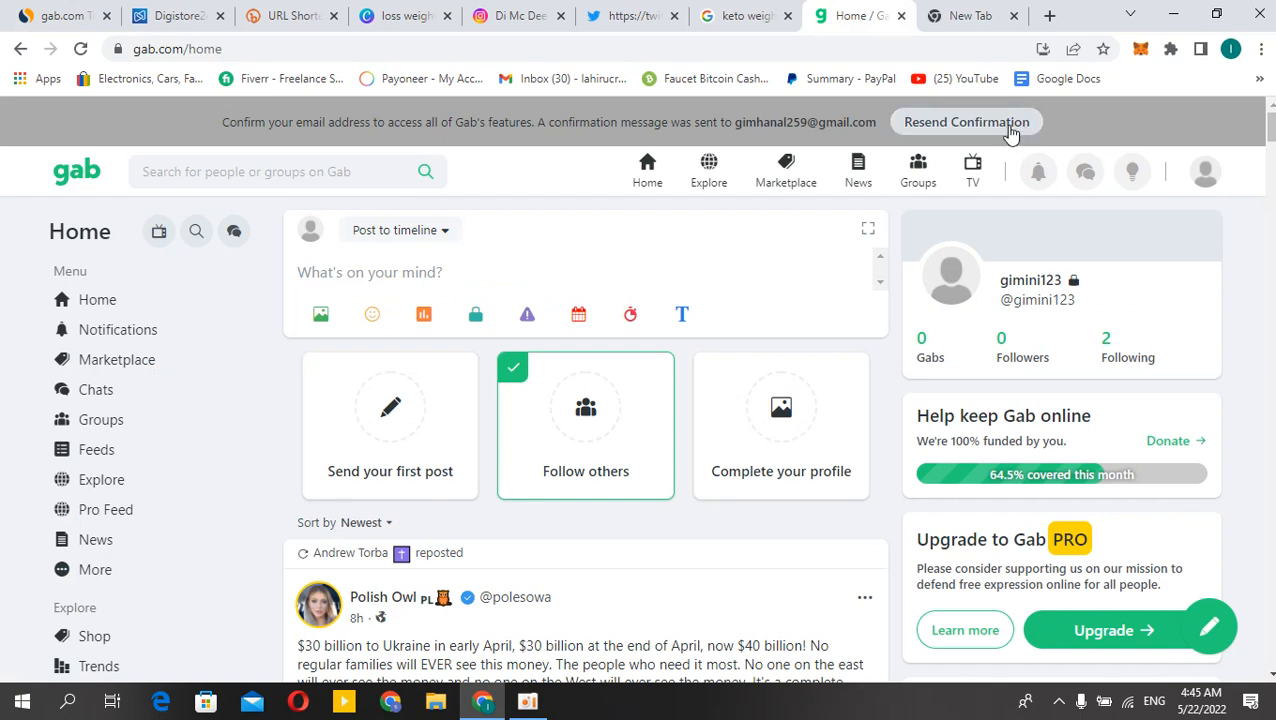
pyautogui.moveTo(975, 127)
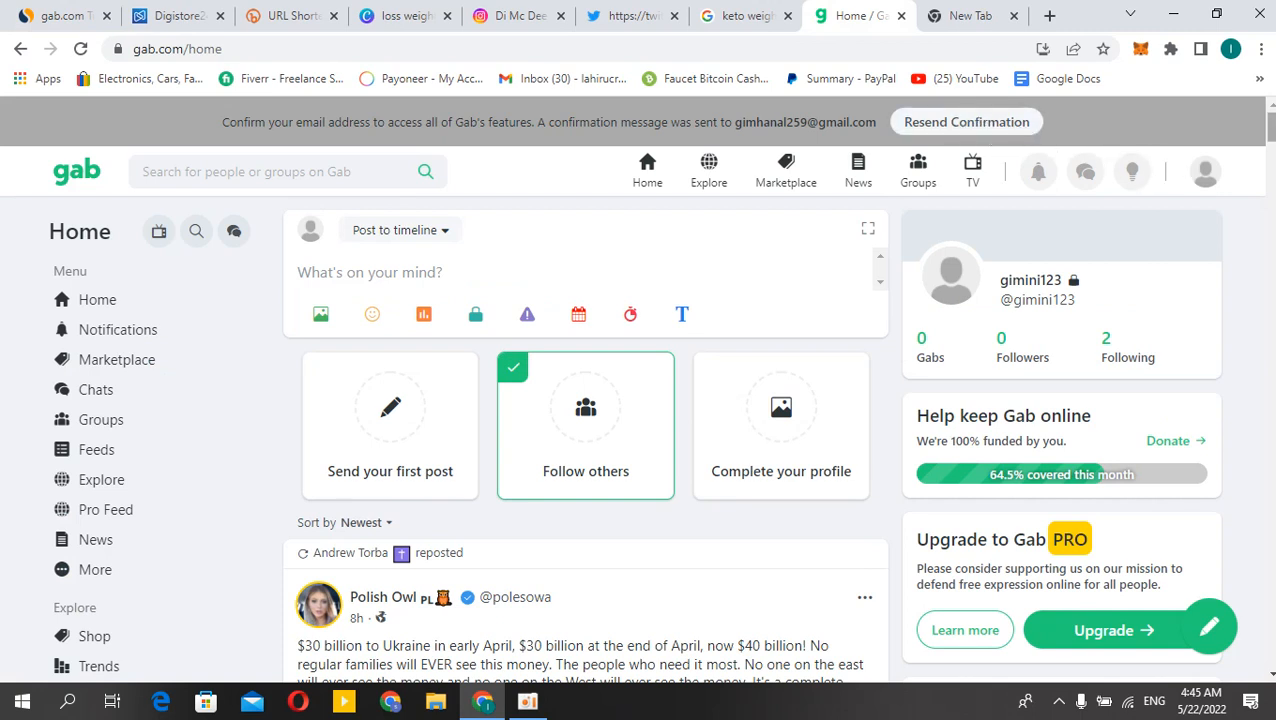
pyautogui.scroll(-3)
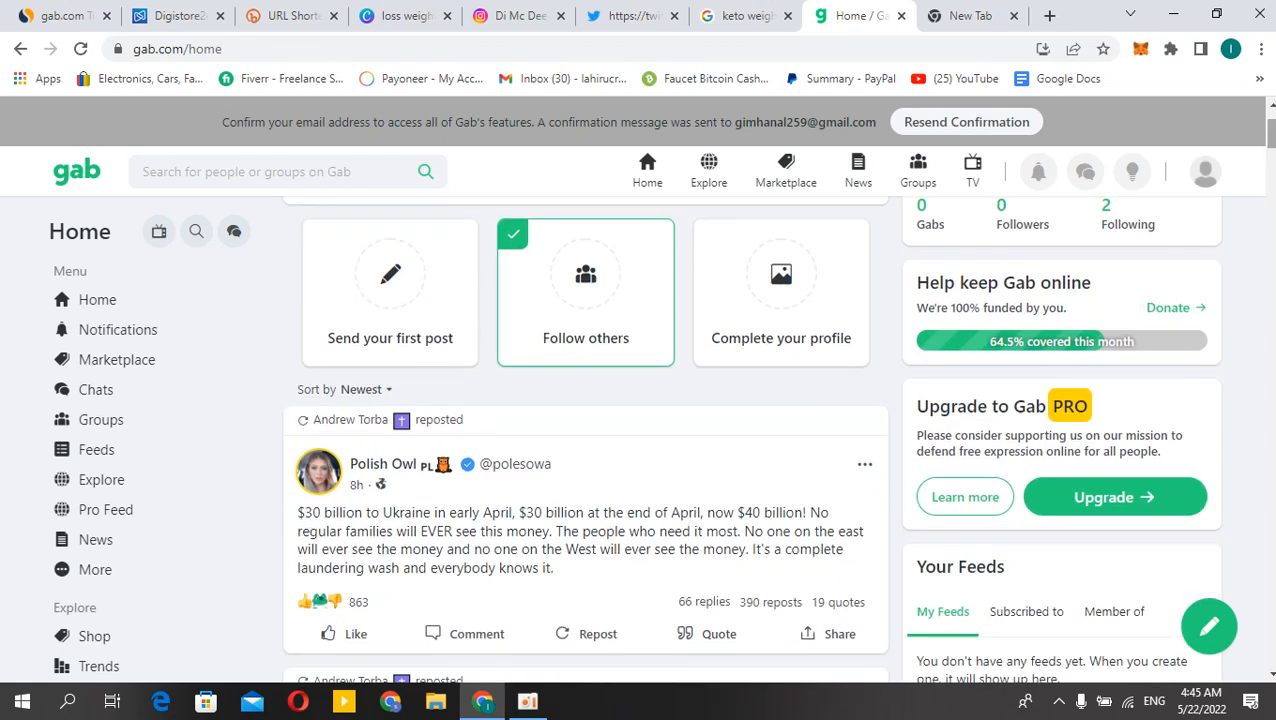
pyautogui.scroll(-3)
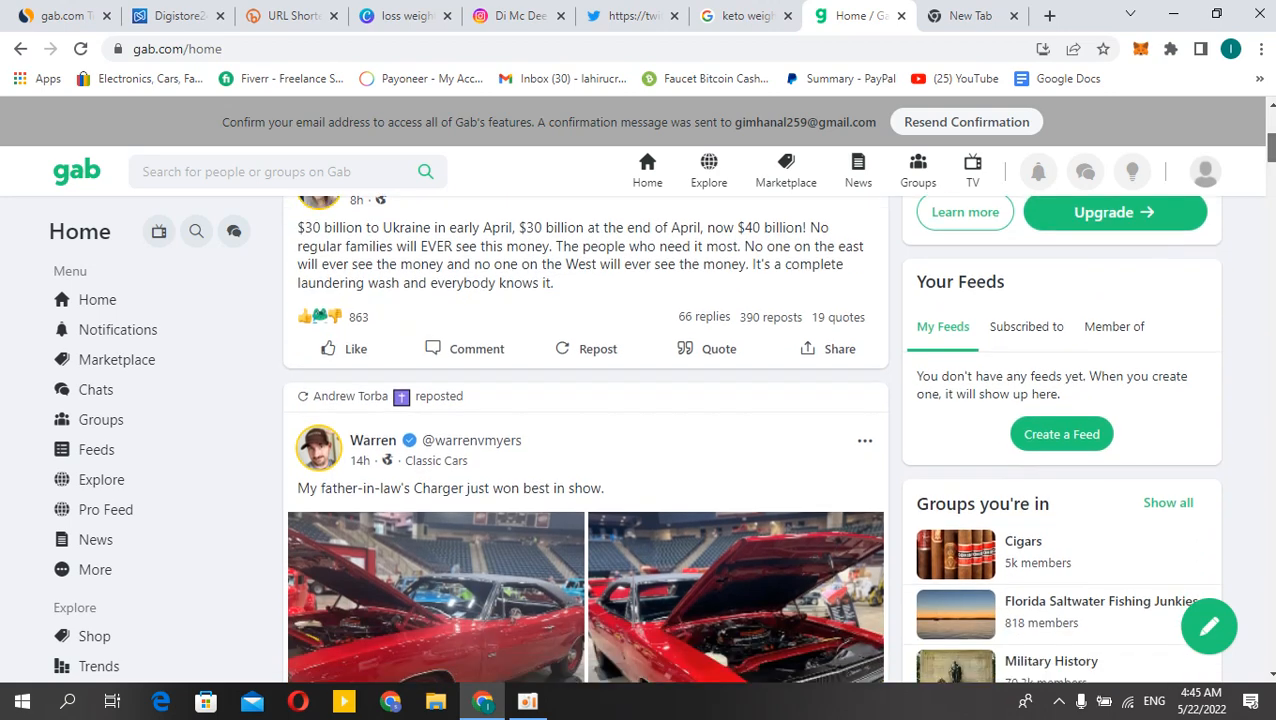
pyautogui.scroll(-3)
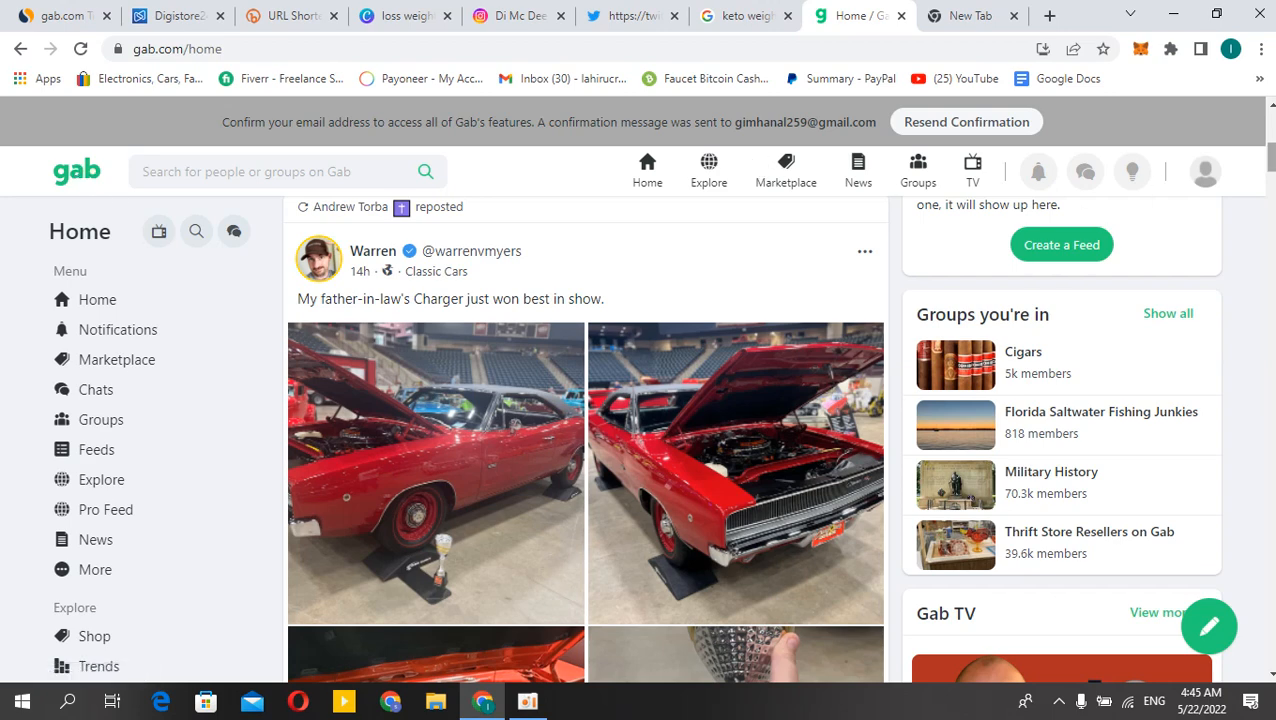
pyautogui.scroll(-3)
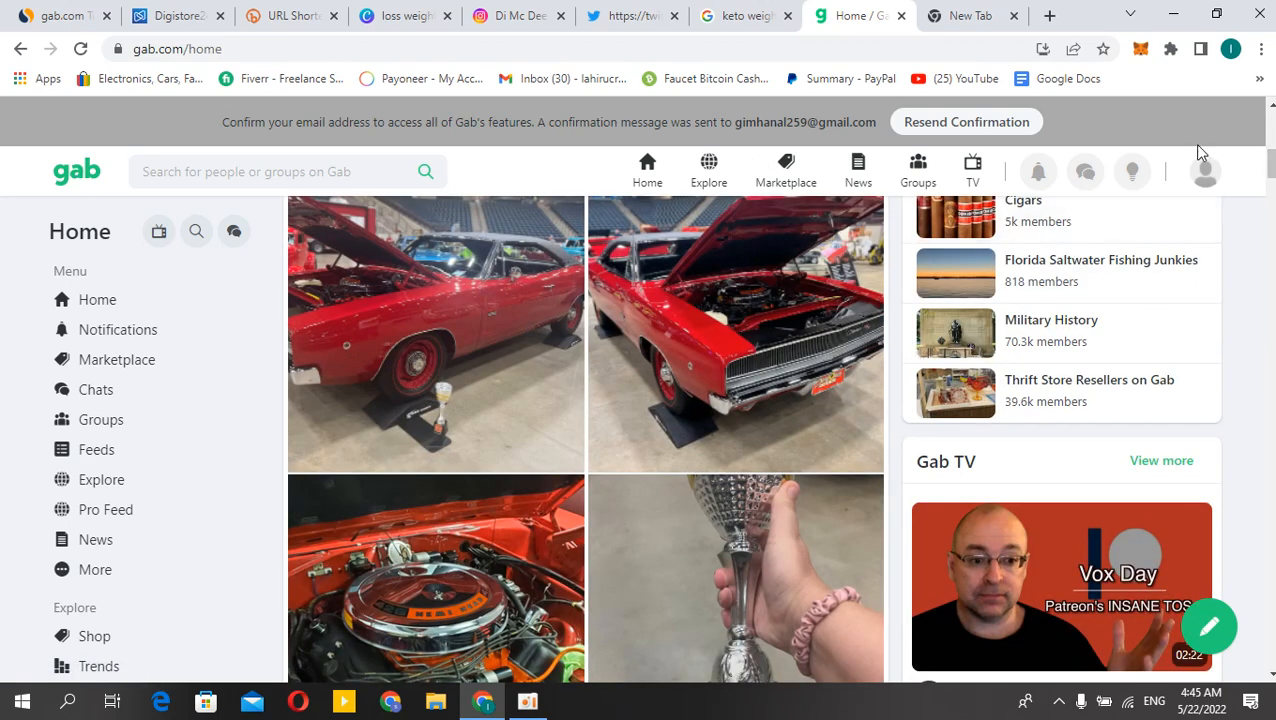
pyautogui.scroll(-3)
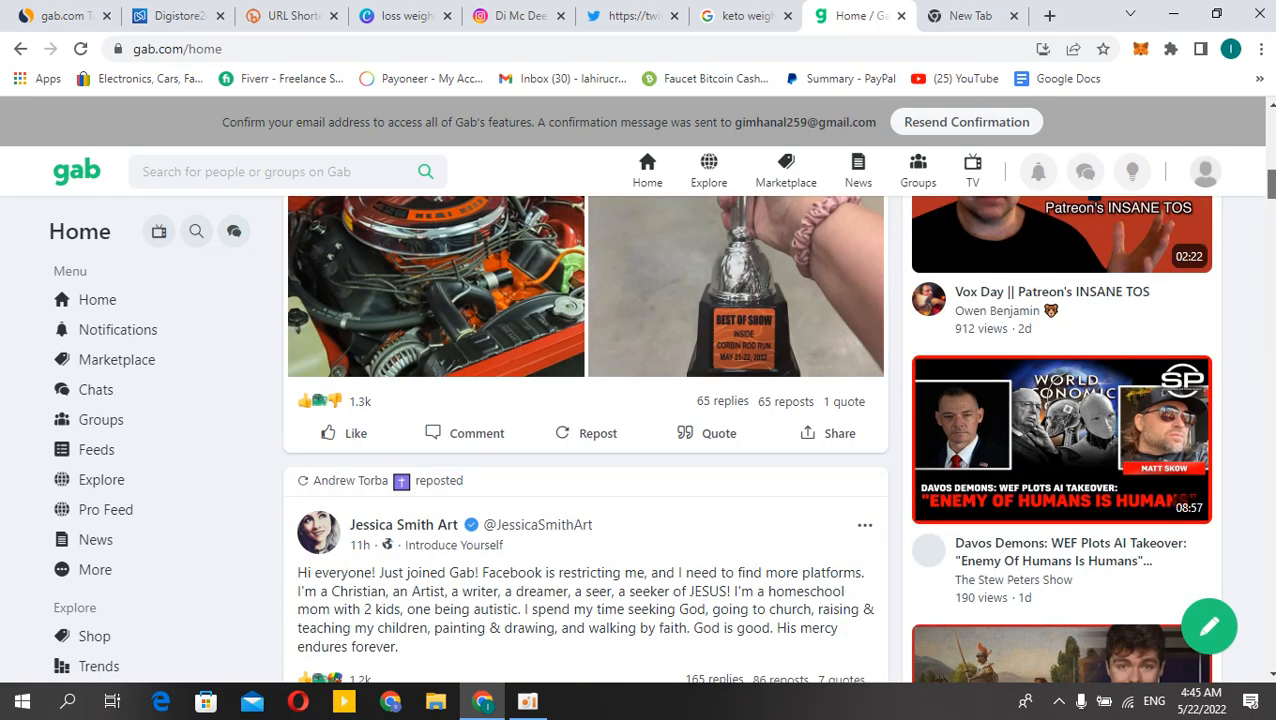
pyautogui.scroll(-3)
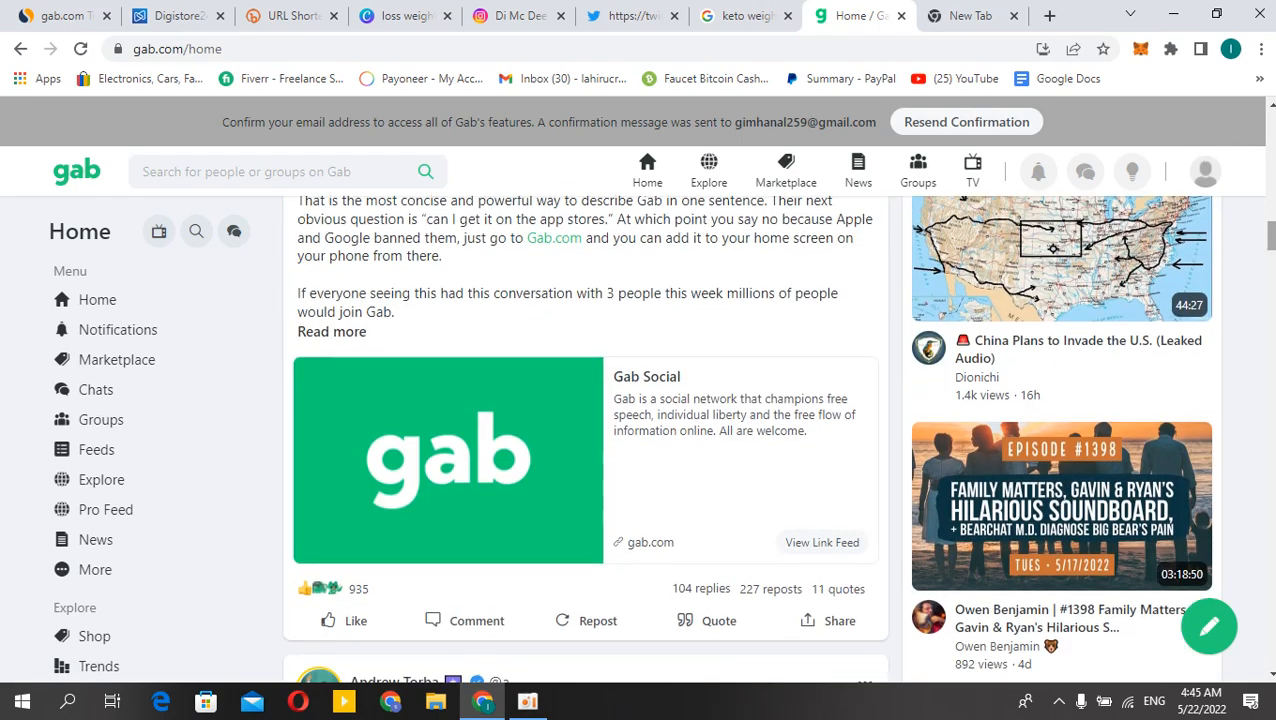
pyautogui.scroll(-3)
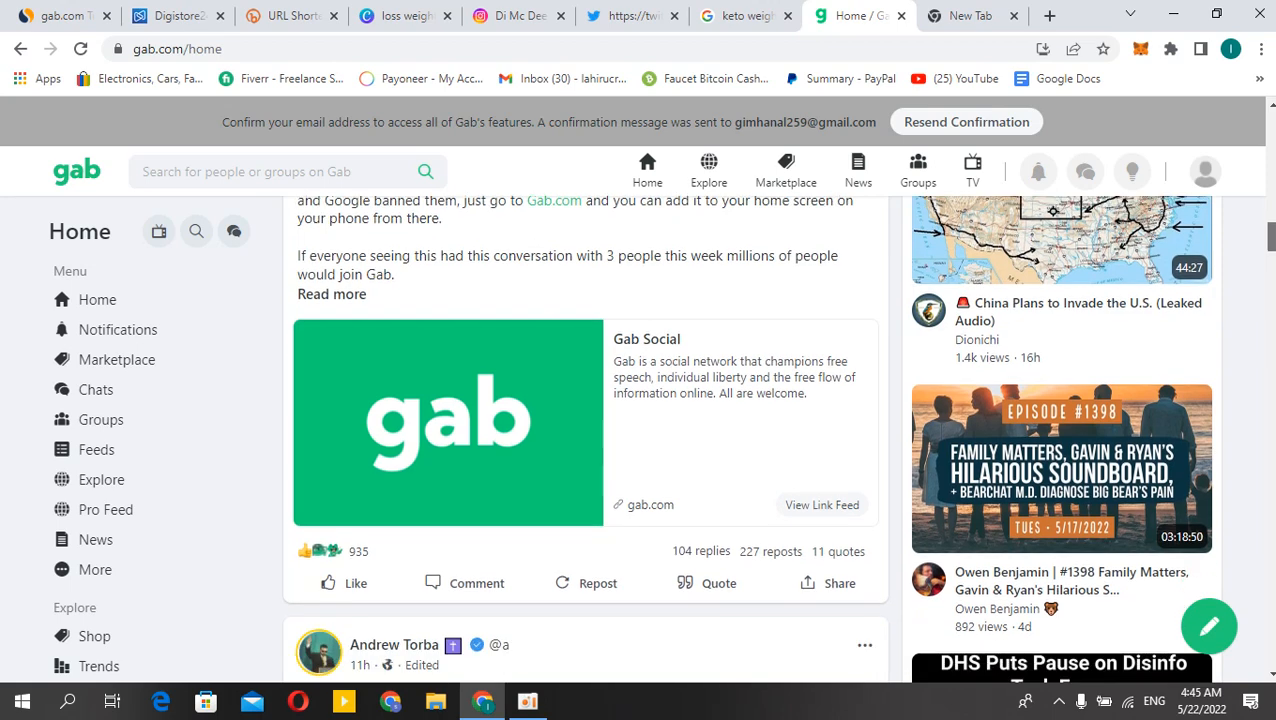
pyautogui.scroll(-3)
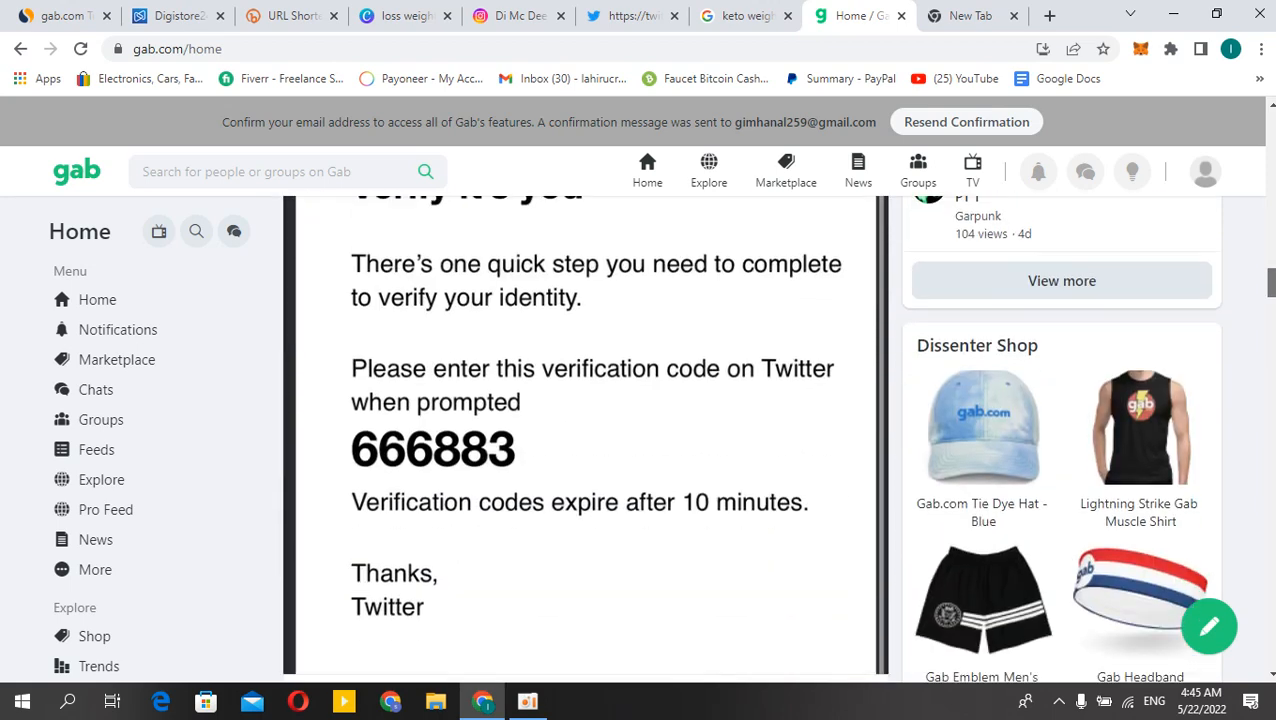
pyautogui.scroll(-3)
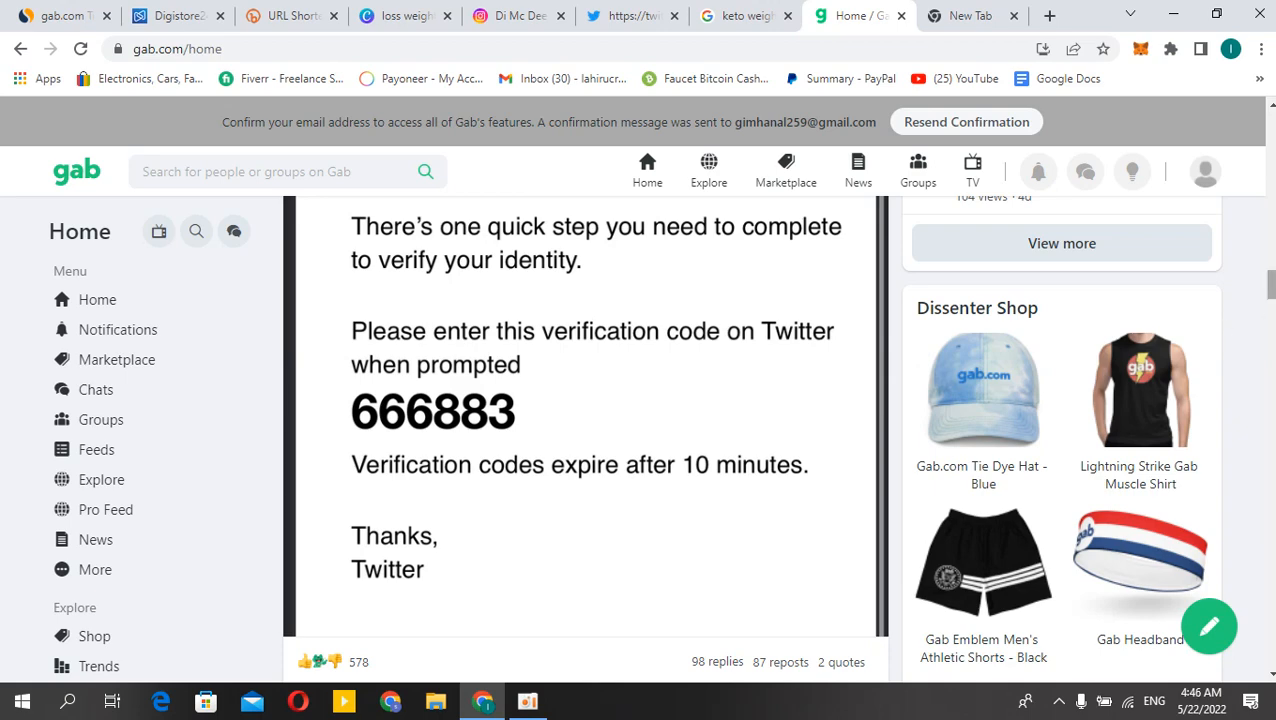
# Continue scrolling further down the home feed, then jump back toward the top.
pyautogui.scroll(-3)
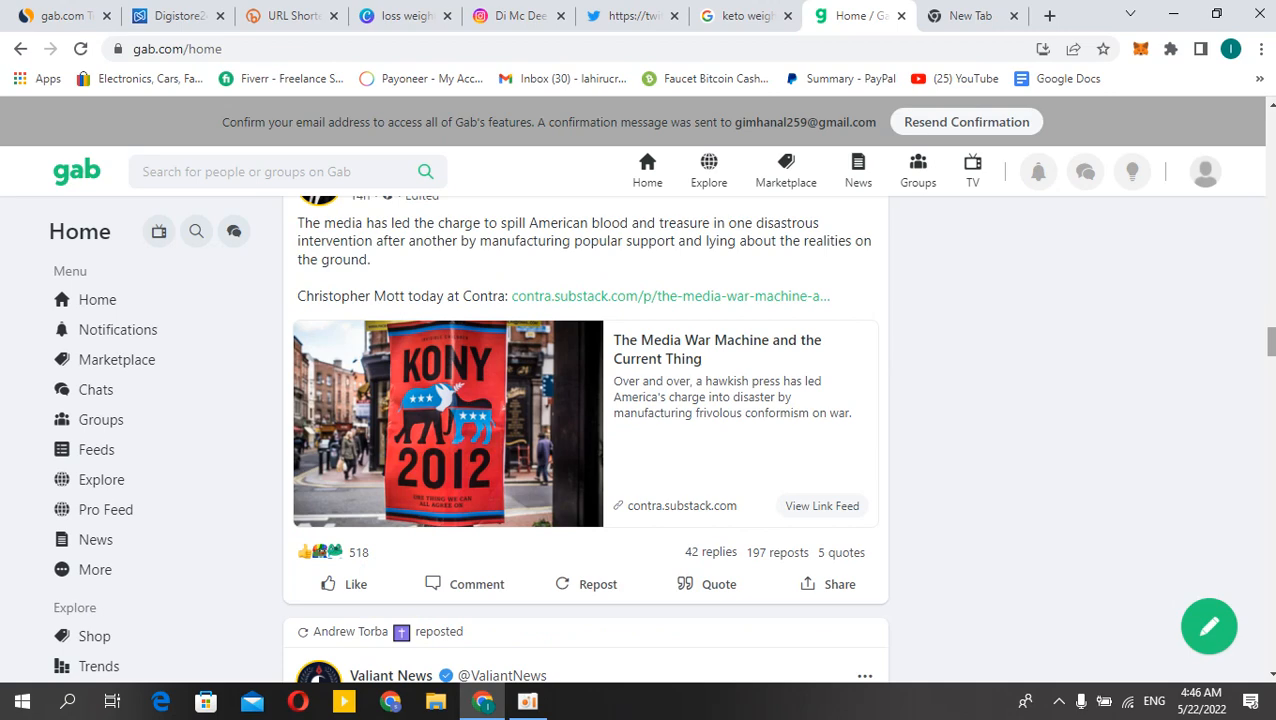
pyautogui.scroll(-3)
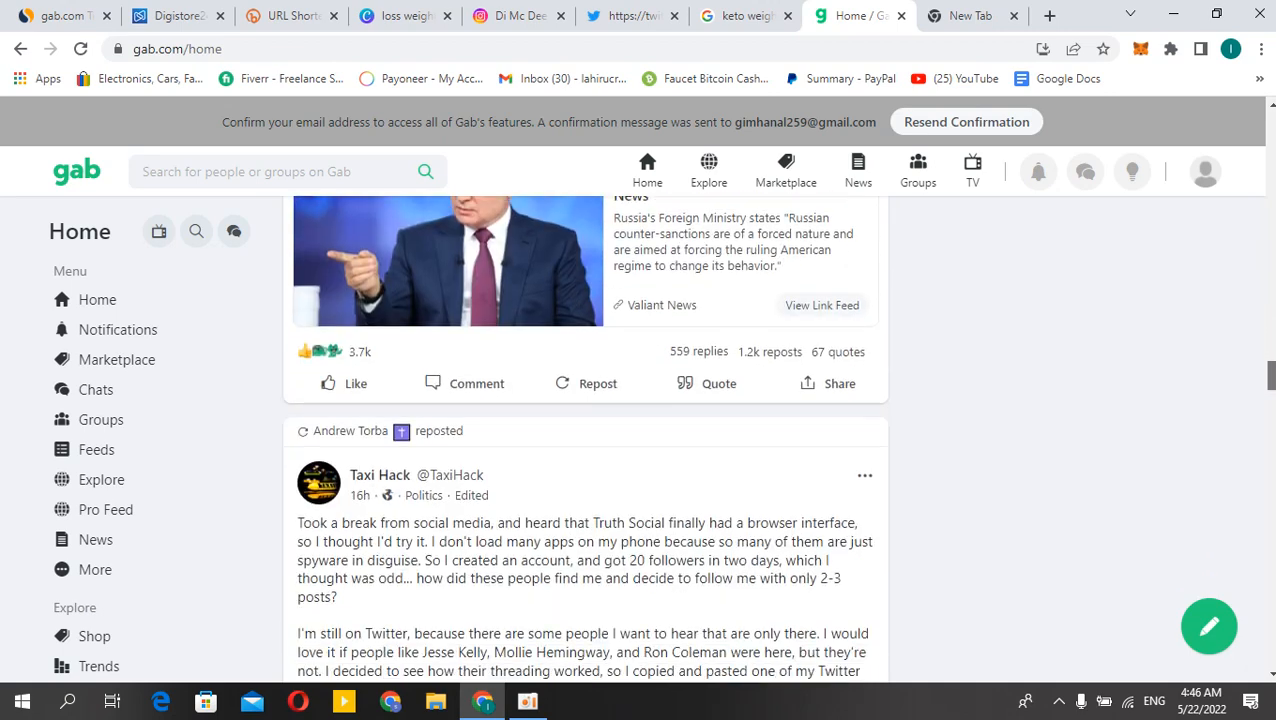
pyautogui.scroll(-3)
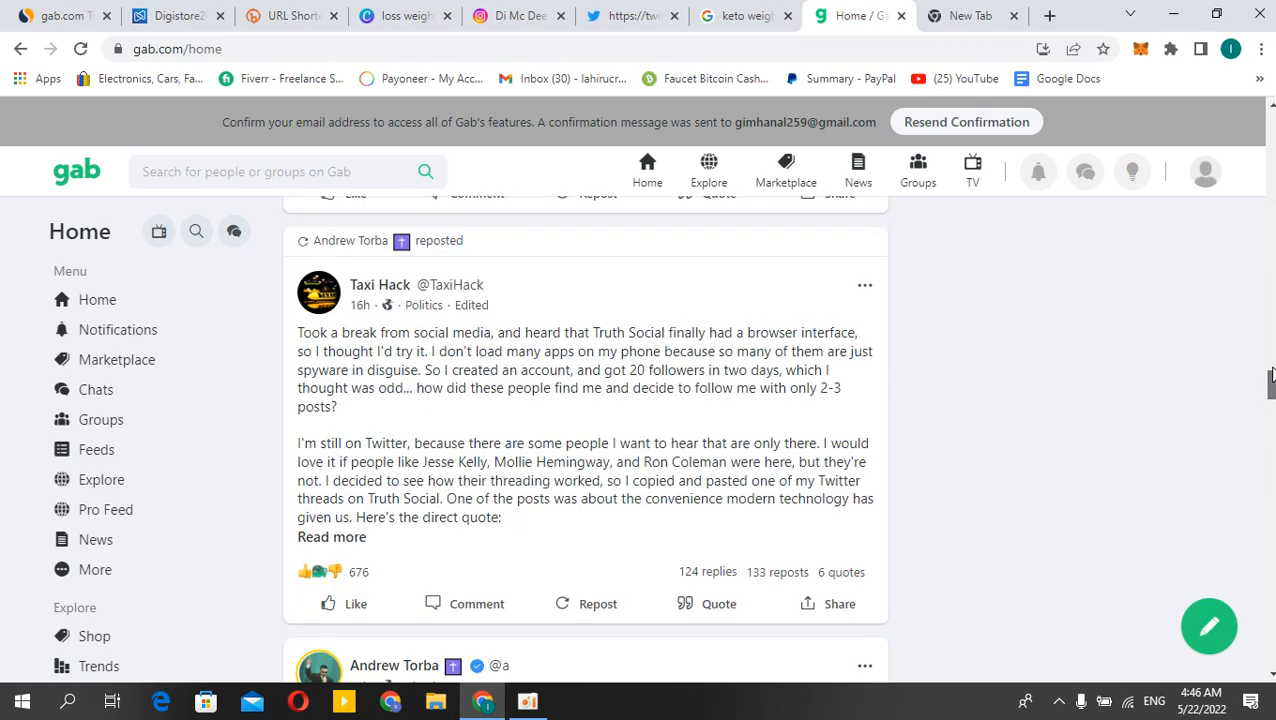
pyautogui.scroll(-3)
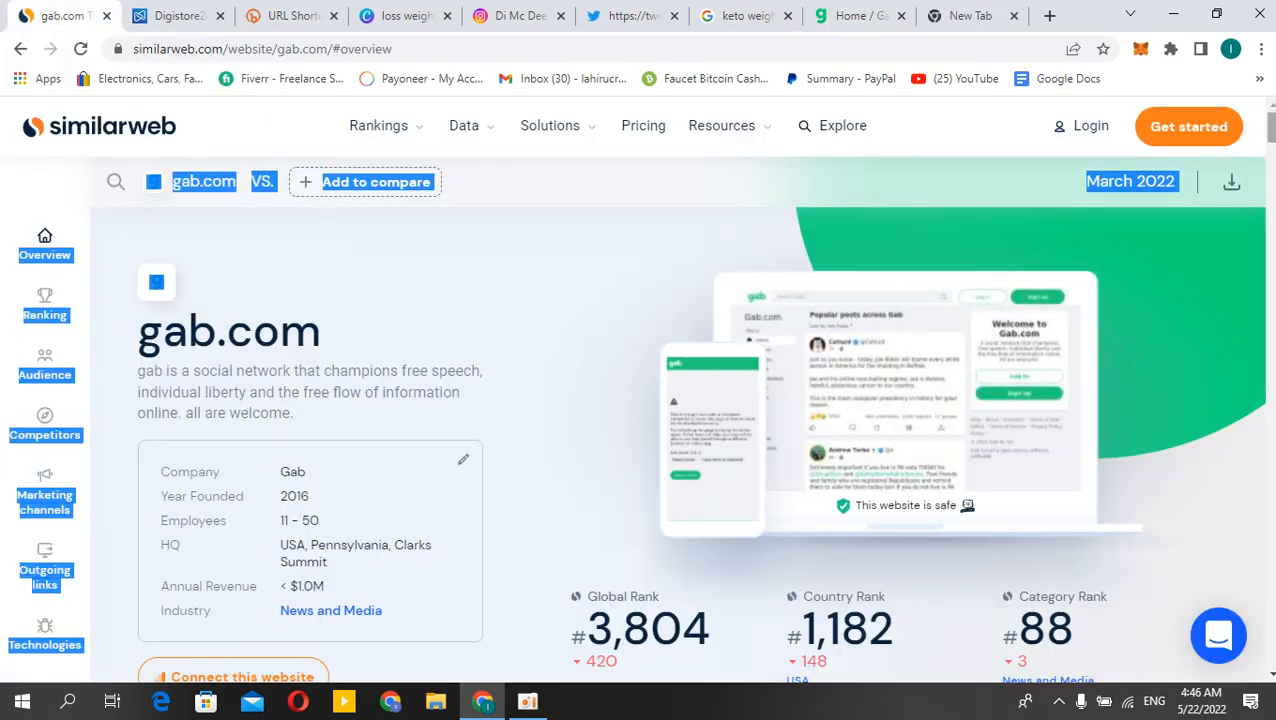
pyautogui.scroll(-3)
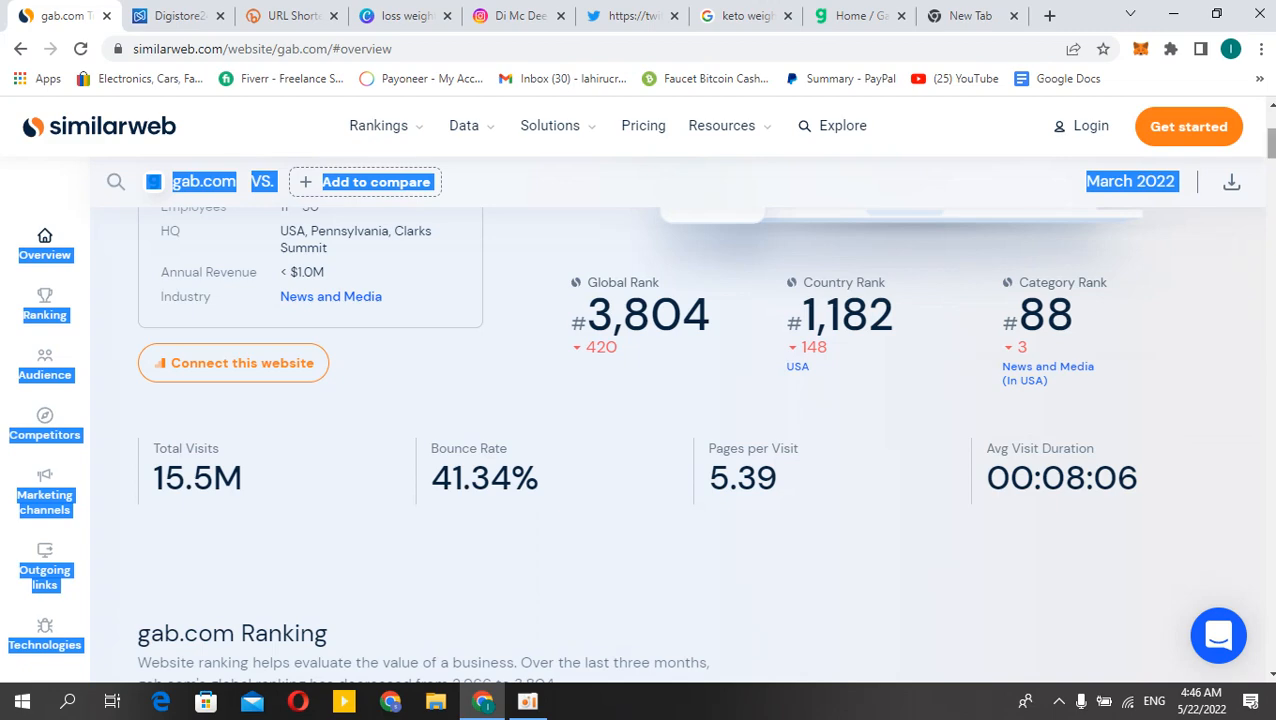
pyautogui.scroll(-3)
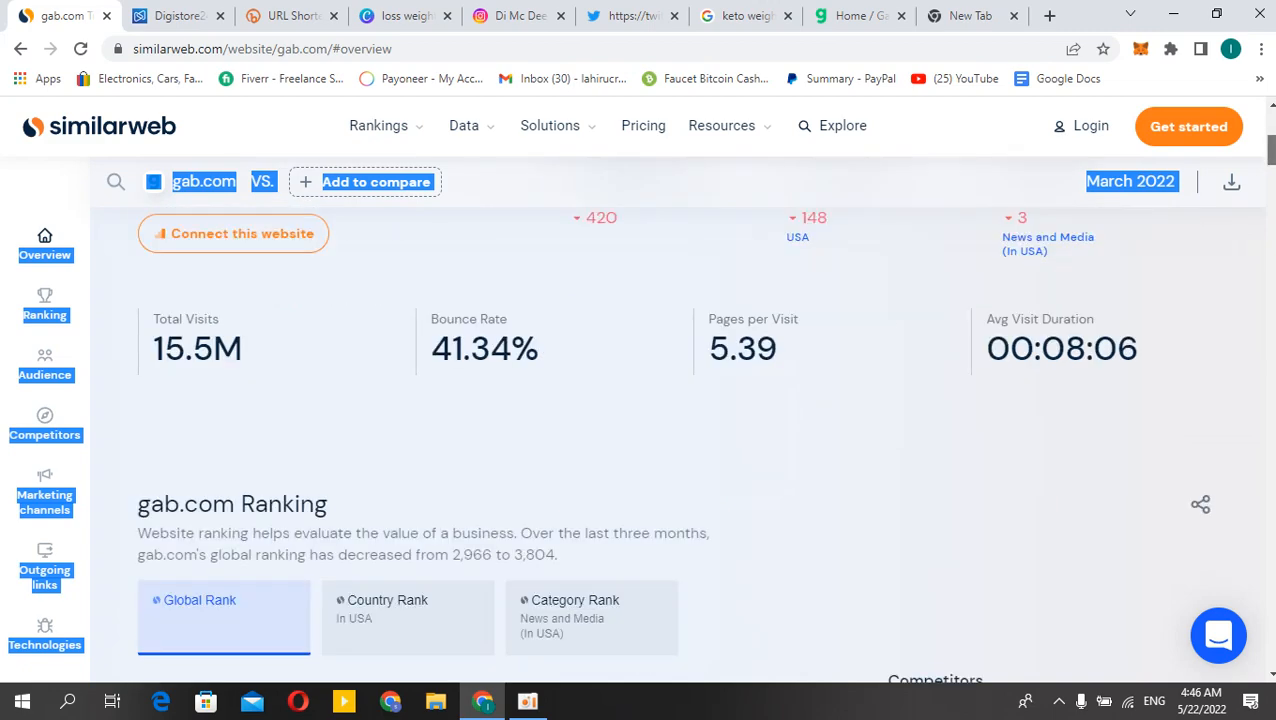
pyautogui.scroll(-3)
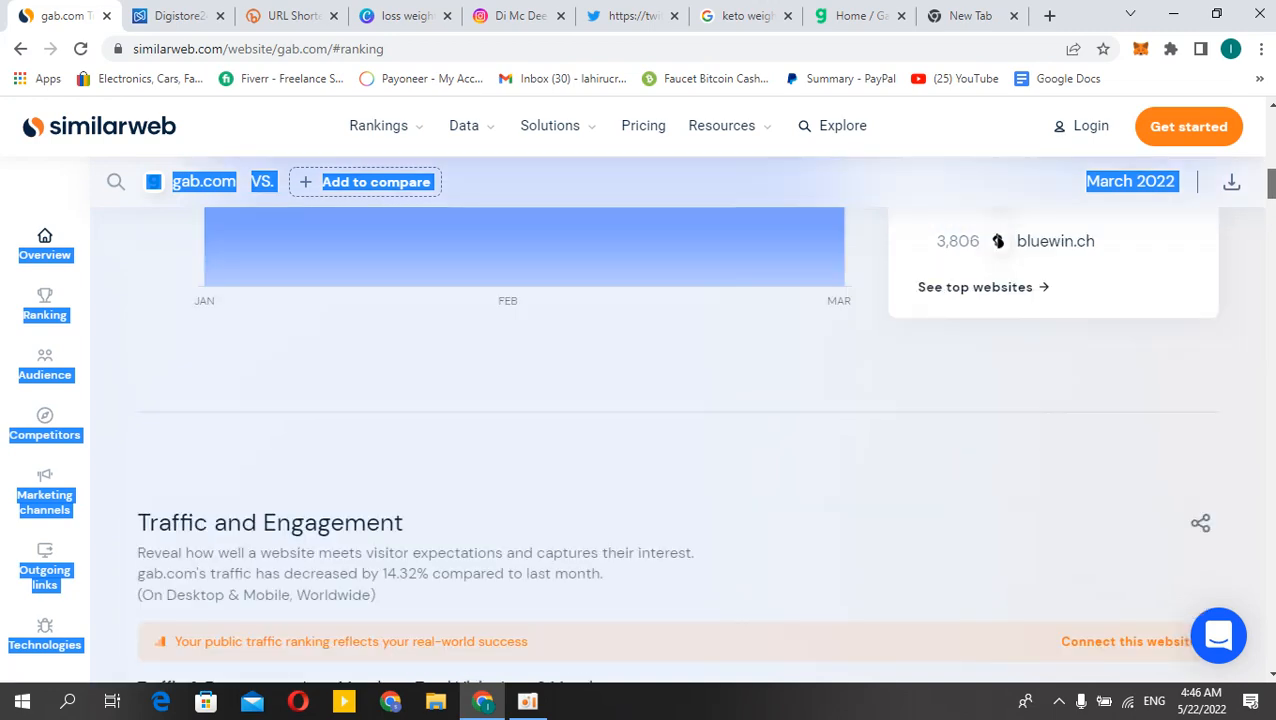
pyautogui.scroll(-3)
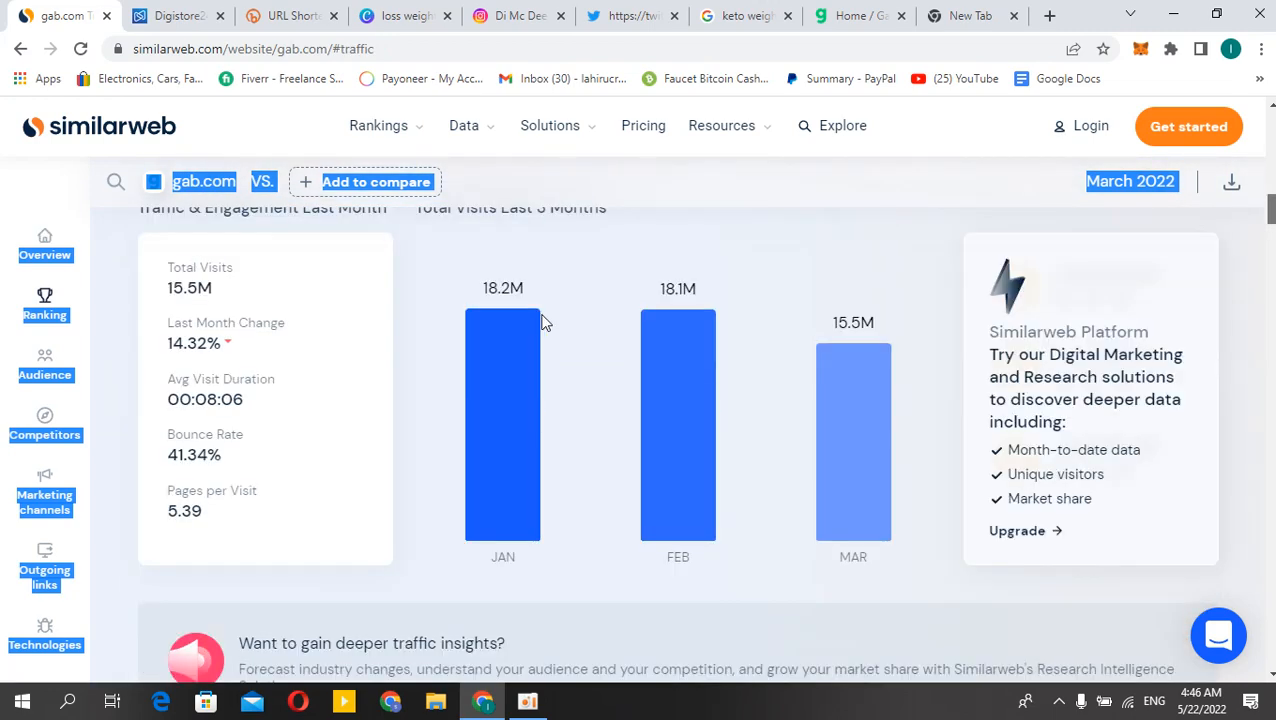
pyautogui.moveTo(765, 334)
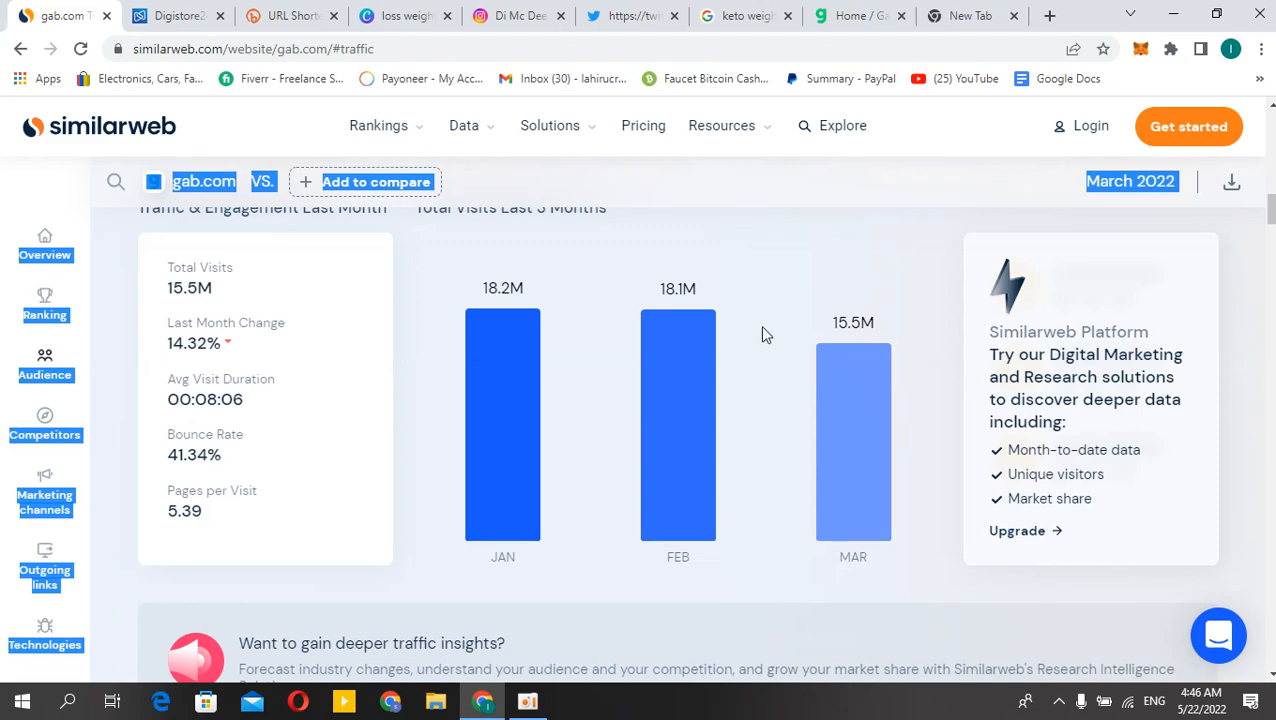
pyautogui.scroll(-3)
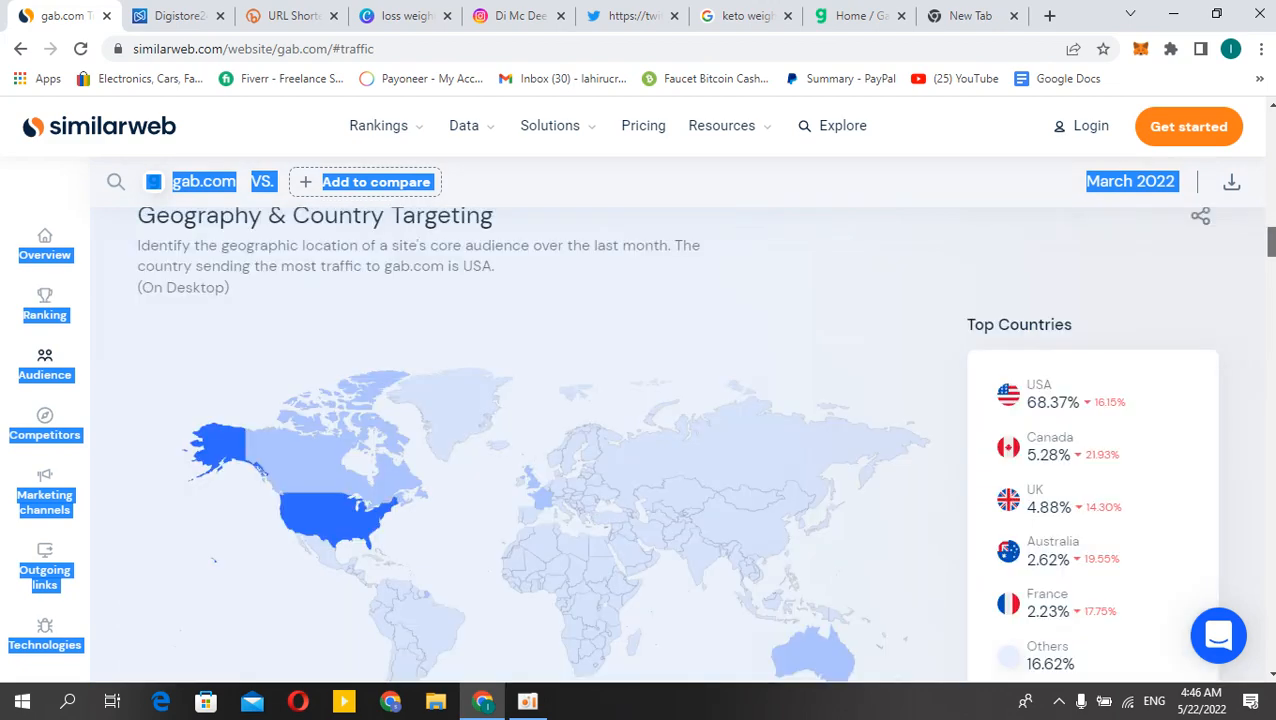
pyautogui.scroll(-3)
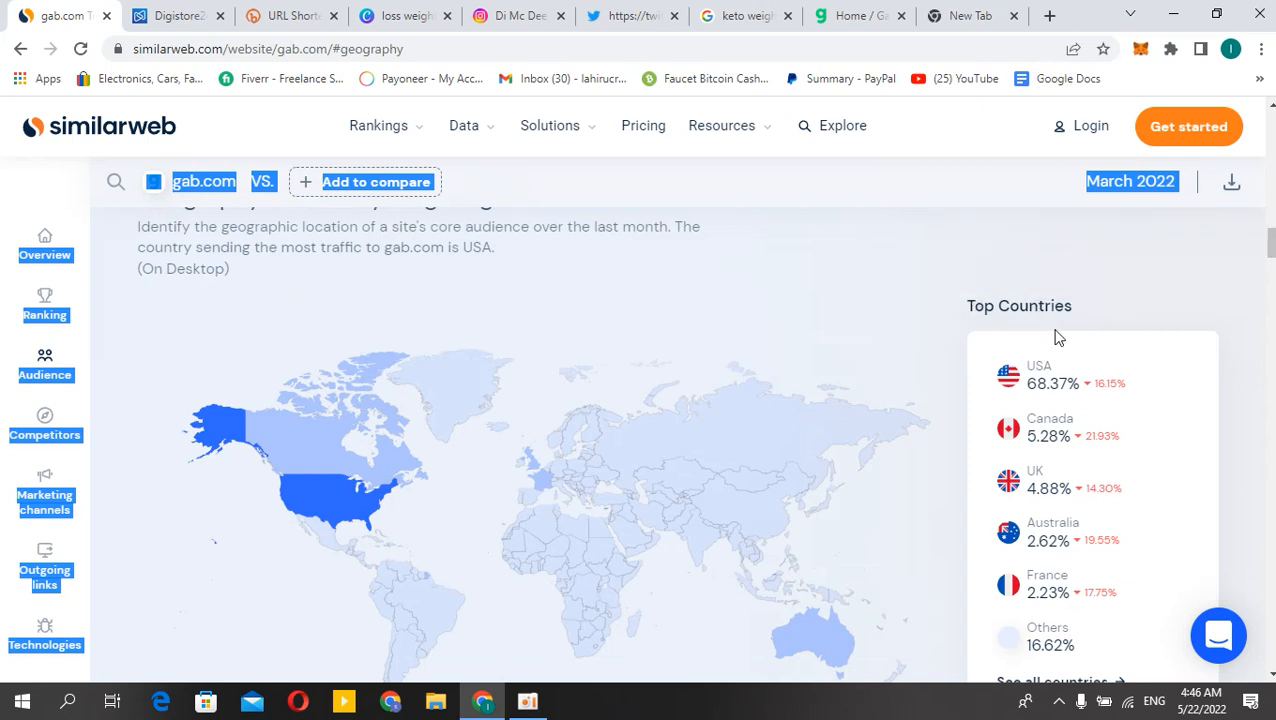
pyautogui.moveTo(1095, 508)
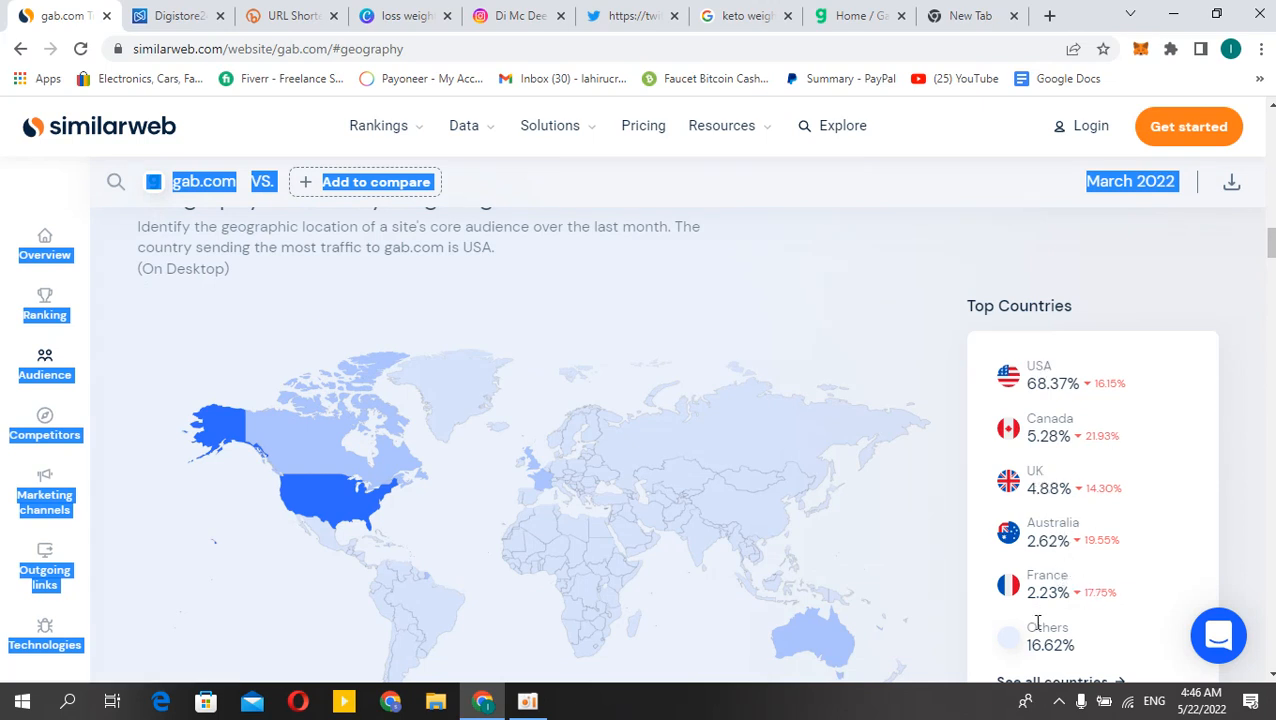
pyautogui.moveTo(1079, 608)
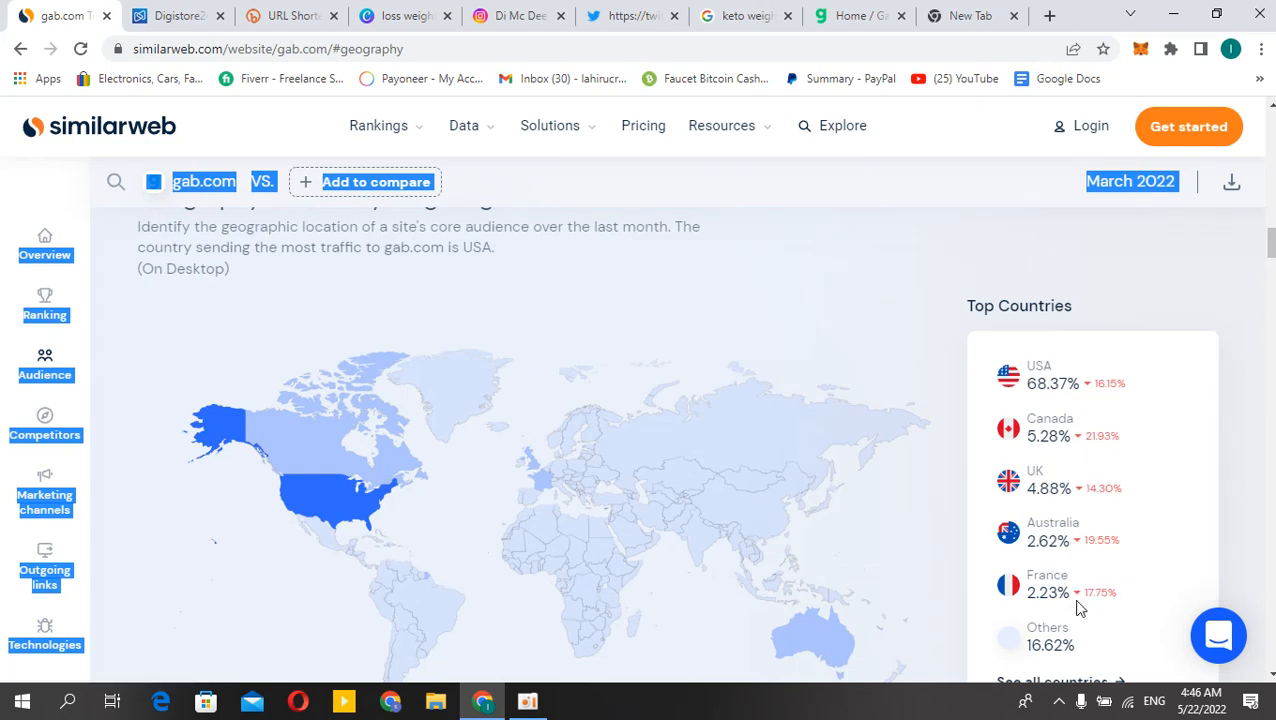
pyautogui.click(45, 305)
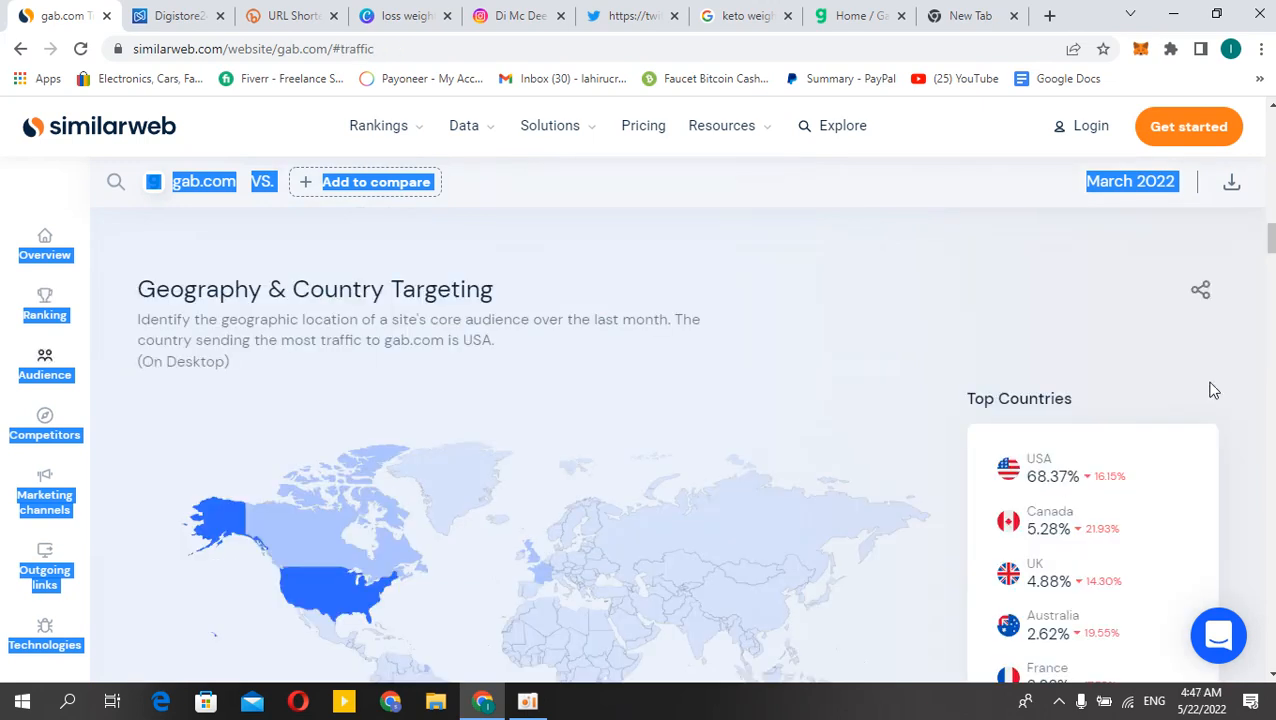
pyautogui.scroll(3)
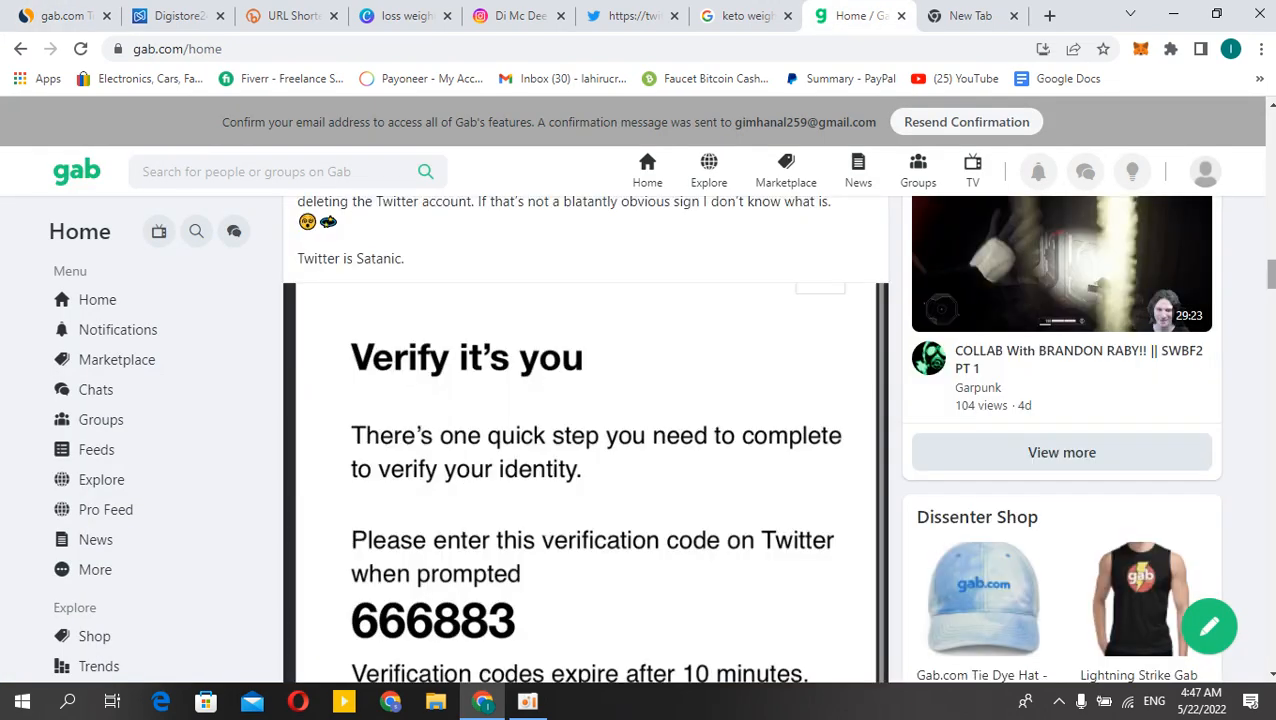
# Enter 'weight loss' into the Gab search box.
pyautogui.scroll(-3)
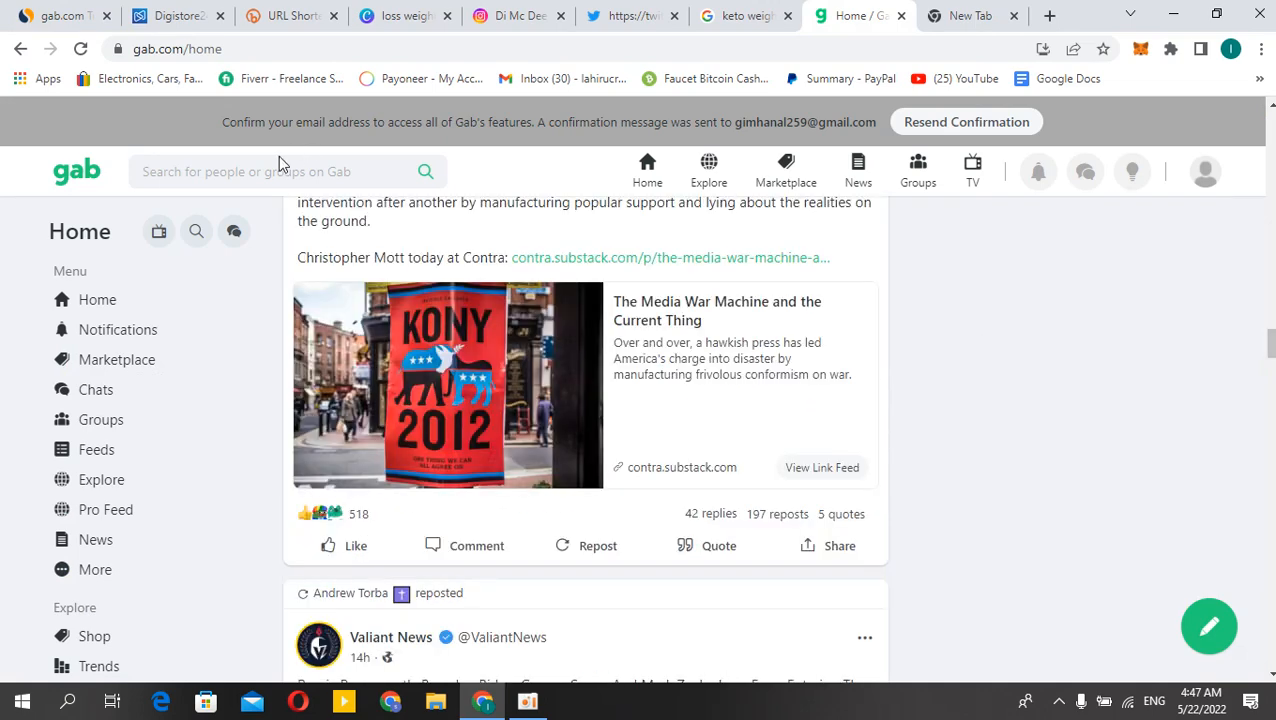
pyautogui.write('weight loss')
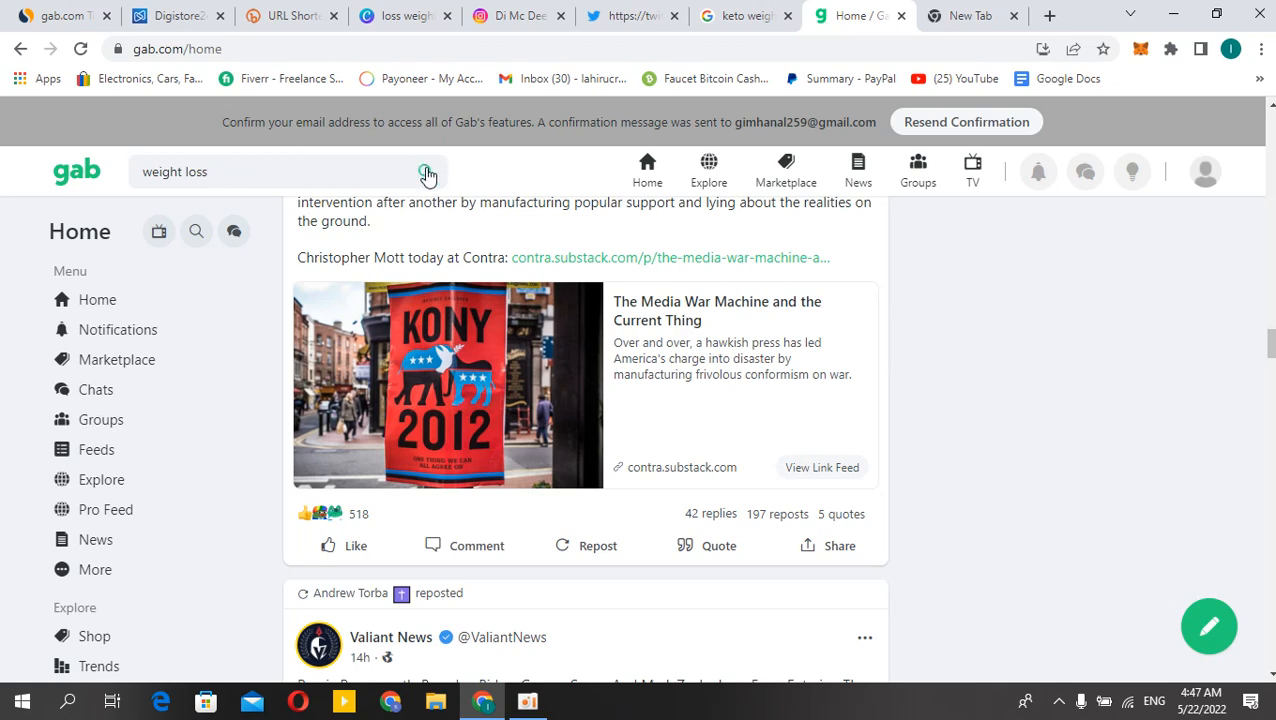
# Run the weight loss search and follow the weight loss and RAFAEL LOSS accounts.
pyautogui.click(427, 172)
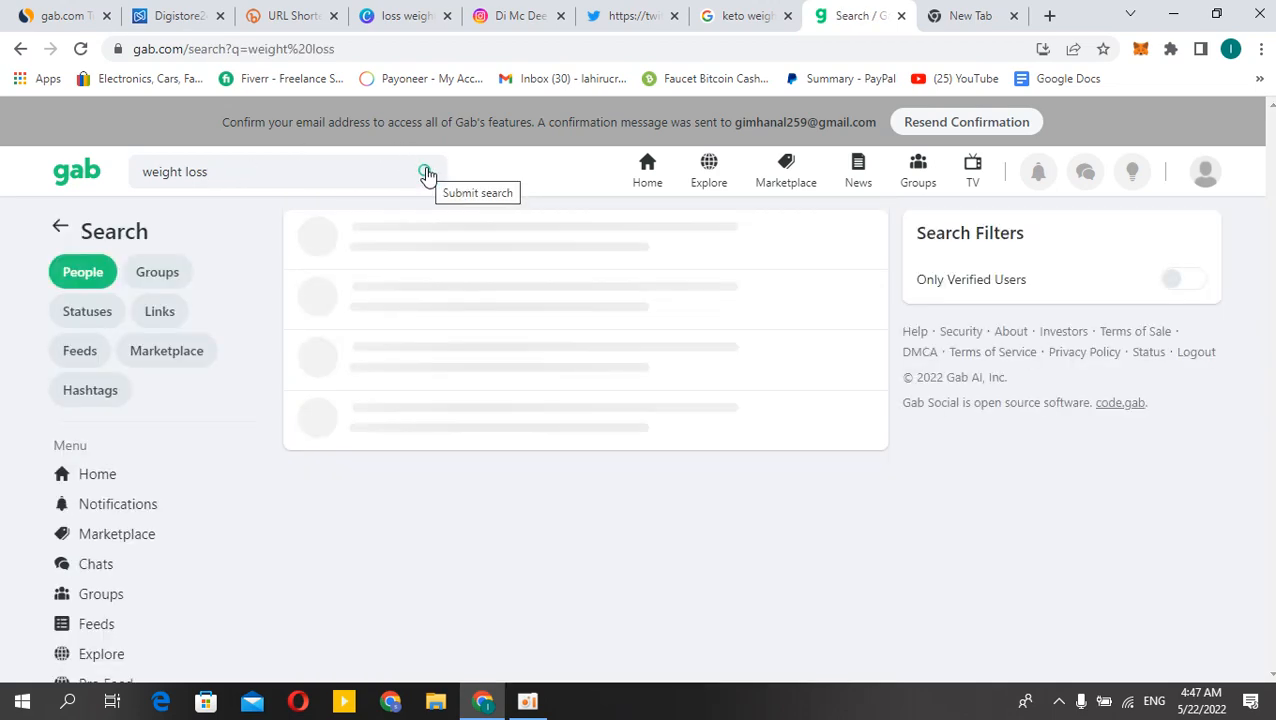
pyautogui.click(426, 171)
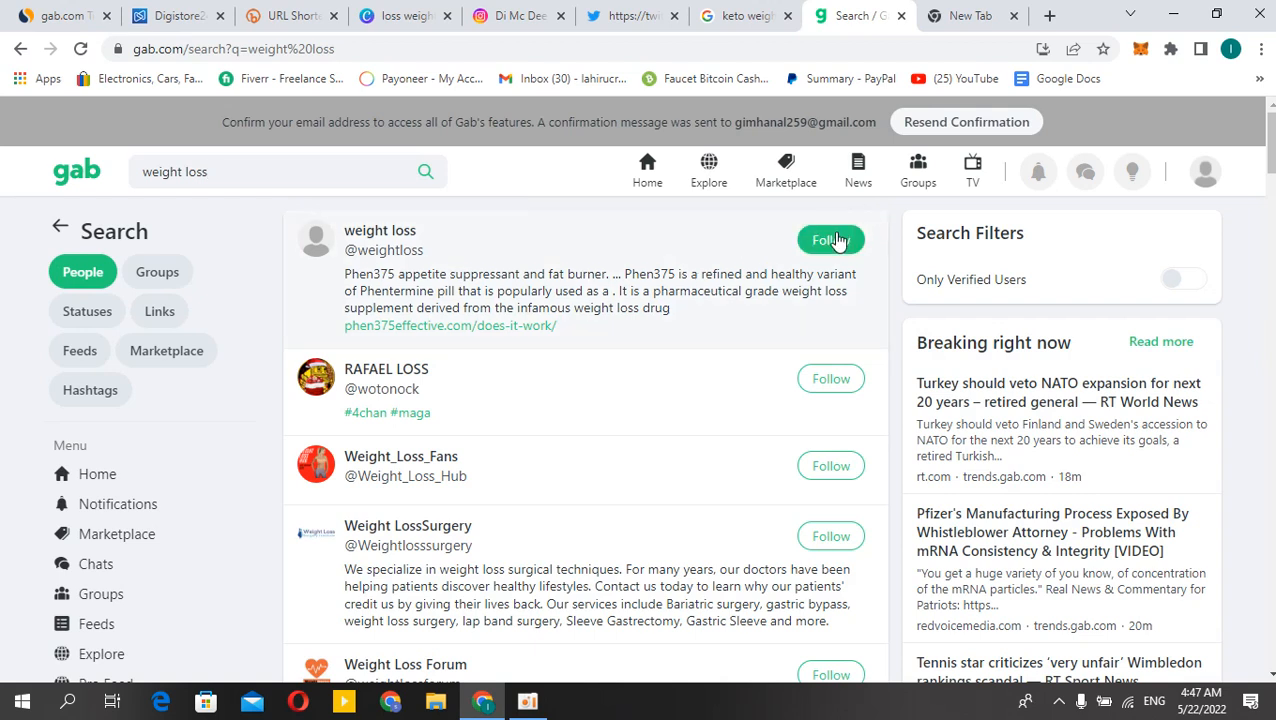
pyautogui.click(830, 240)
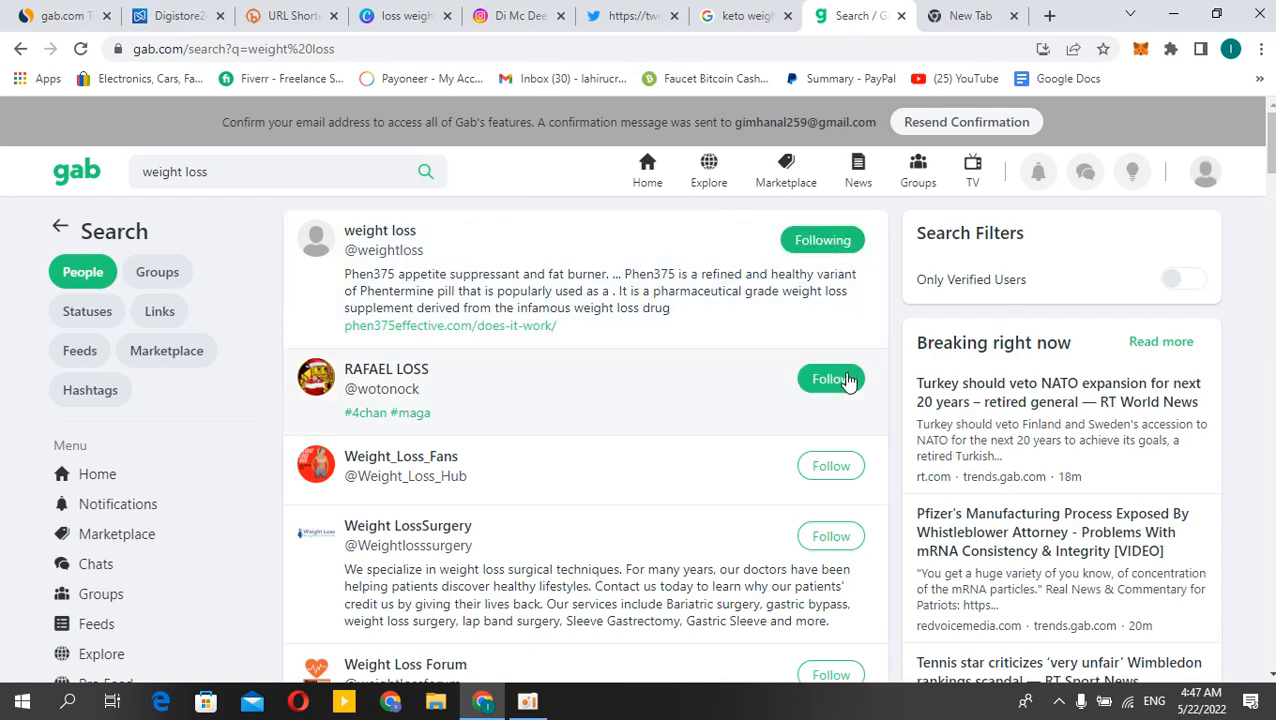
pyautogui.click(830, 378)
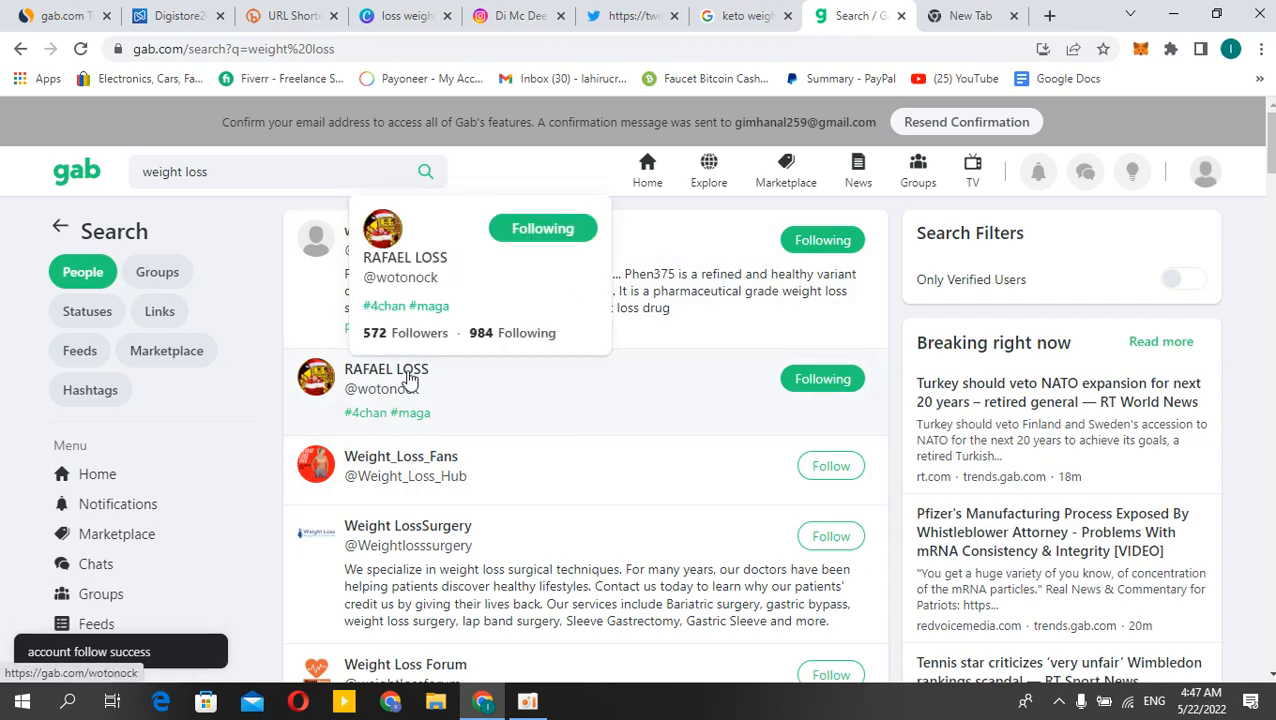
pyautogui.click(387, 369)
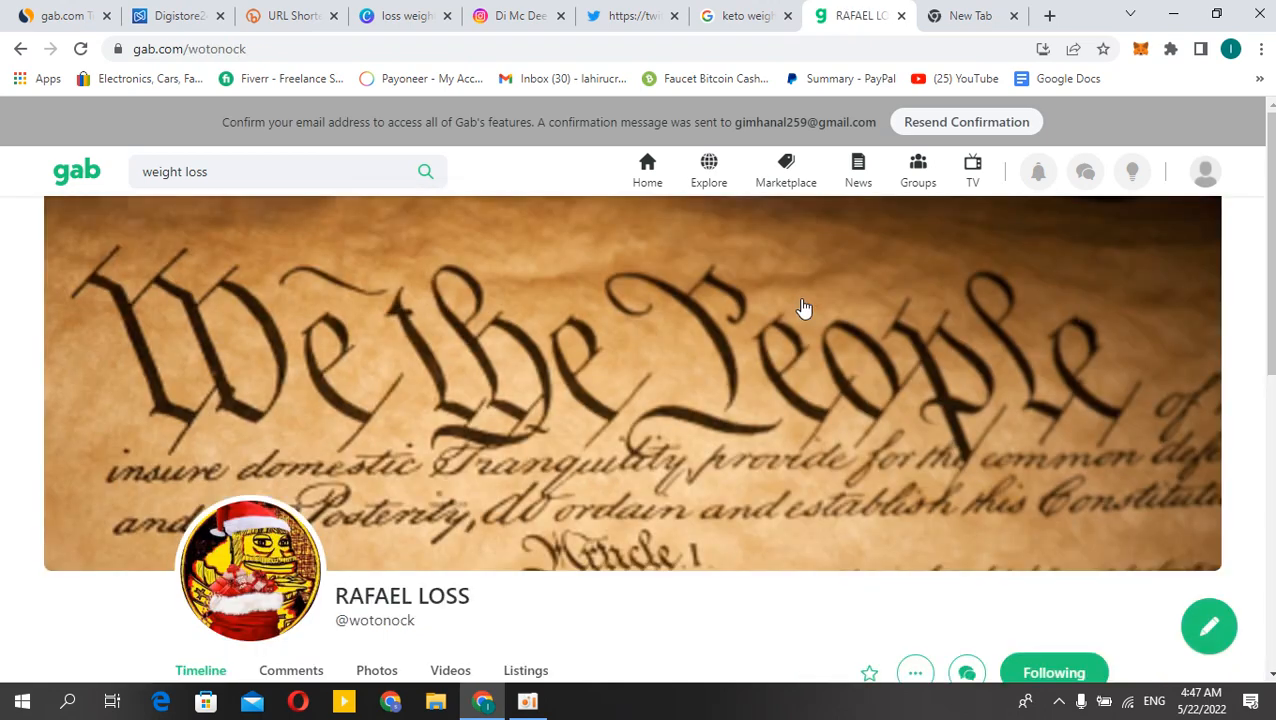
pyautogui.scroll(-3)
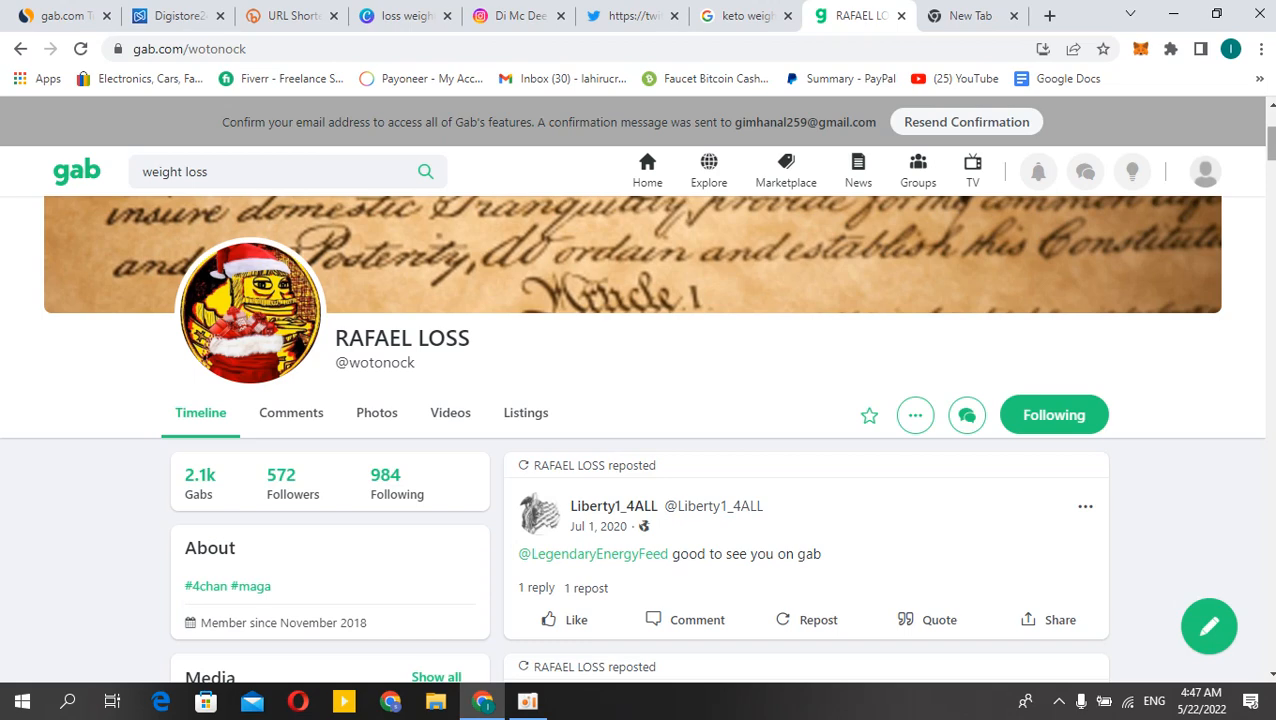
pyautogui.scroll(-3)
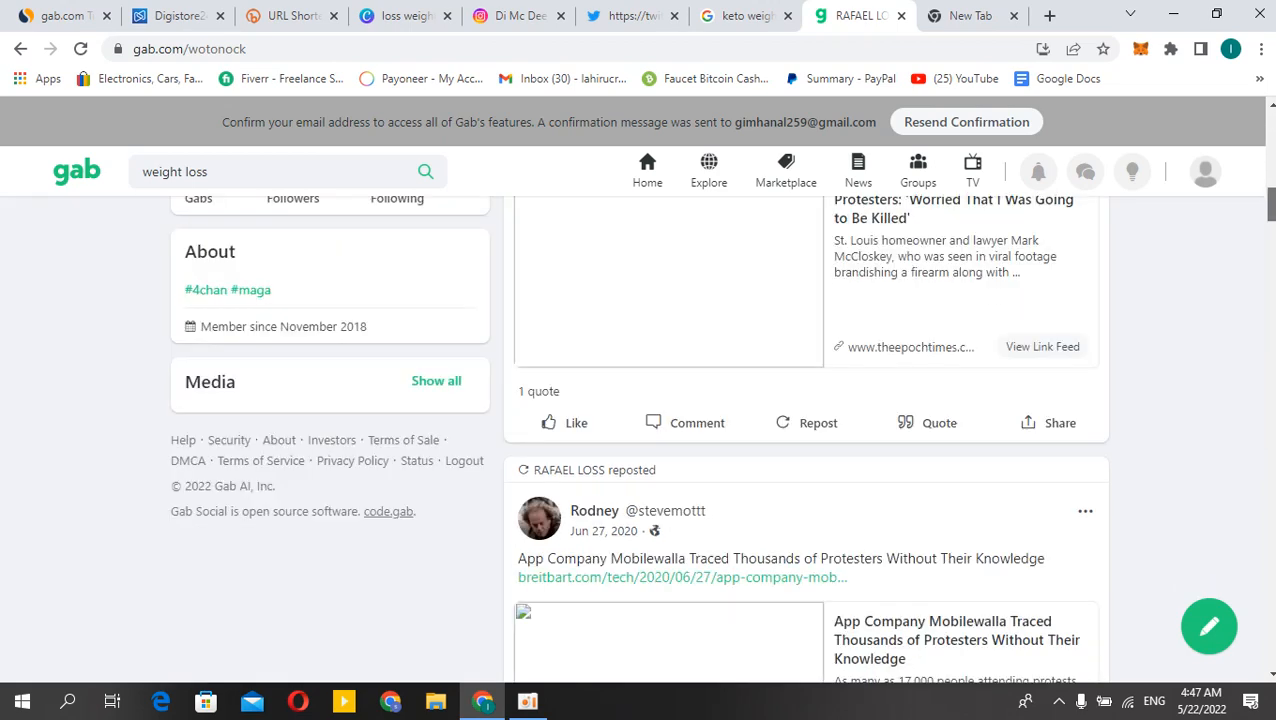
pyautogui.scroll(-3)
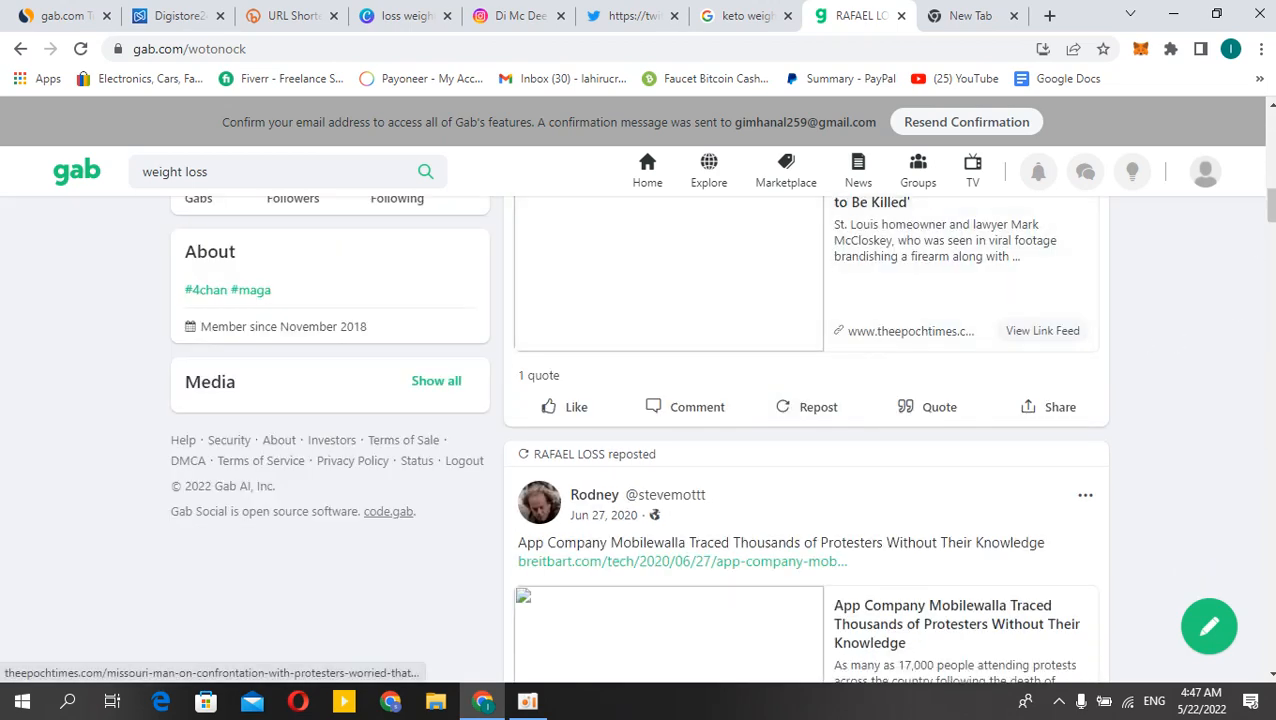
pyautogui.scroll(-3)
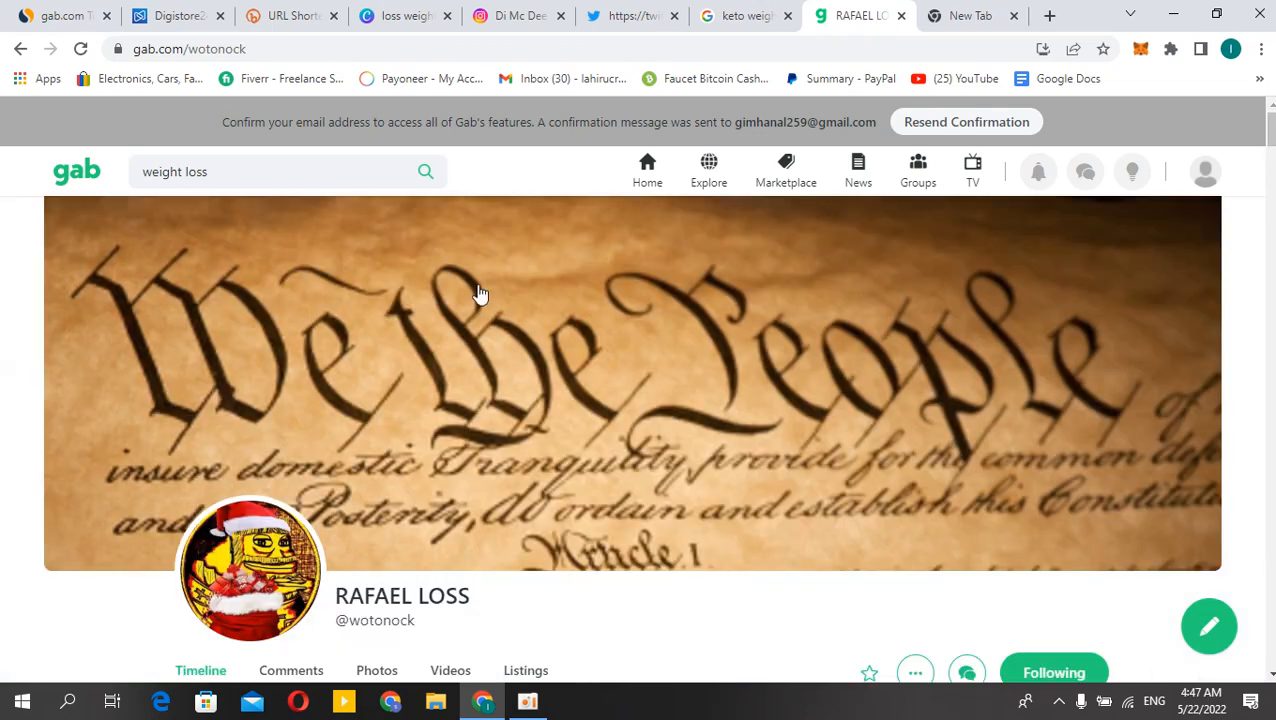
pyautogui.moveTo(20, 48)
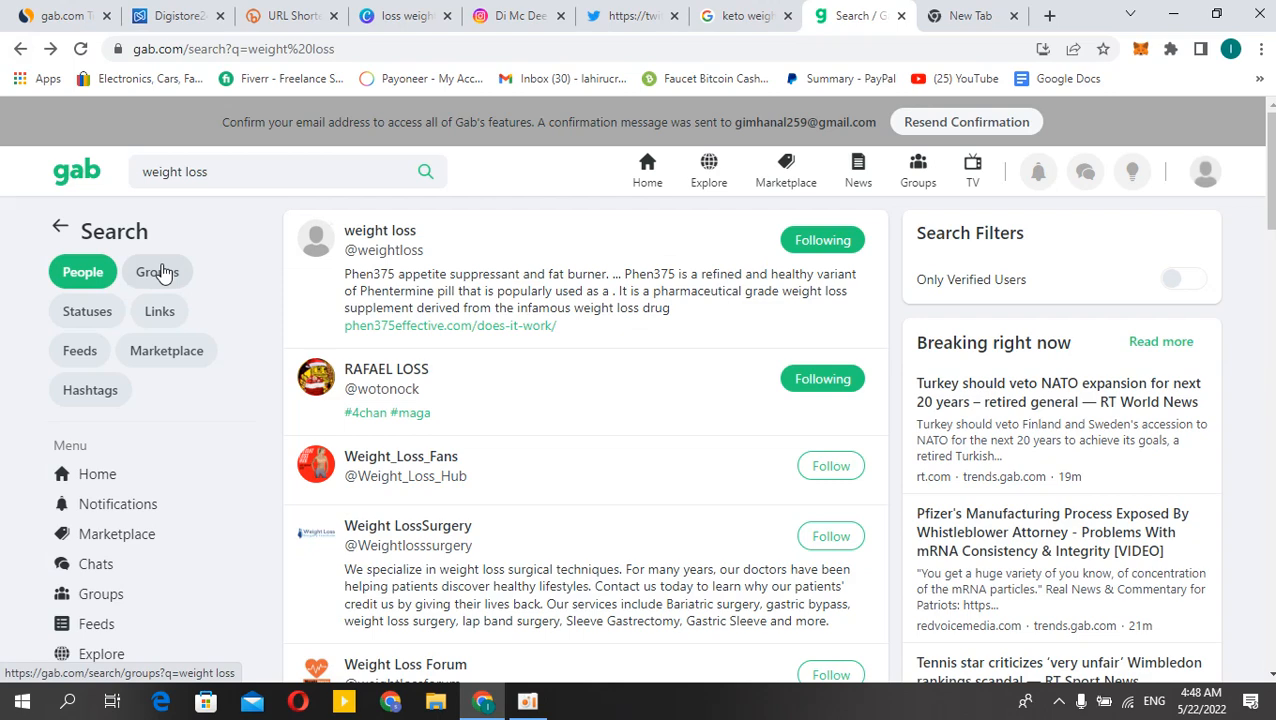
# Filter the weight loss results to groups and open the Weight Loss group (2.5k members).
pyautogui.click(157, 271)
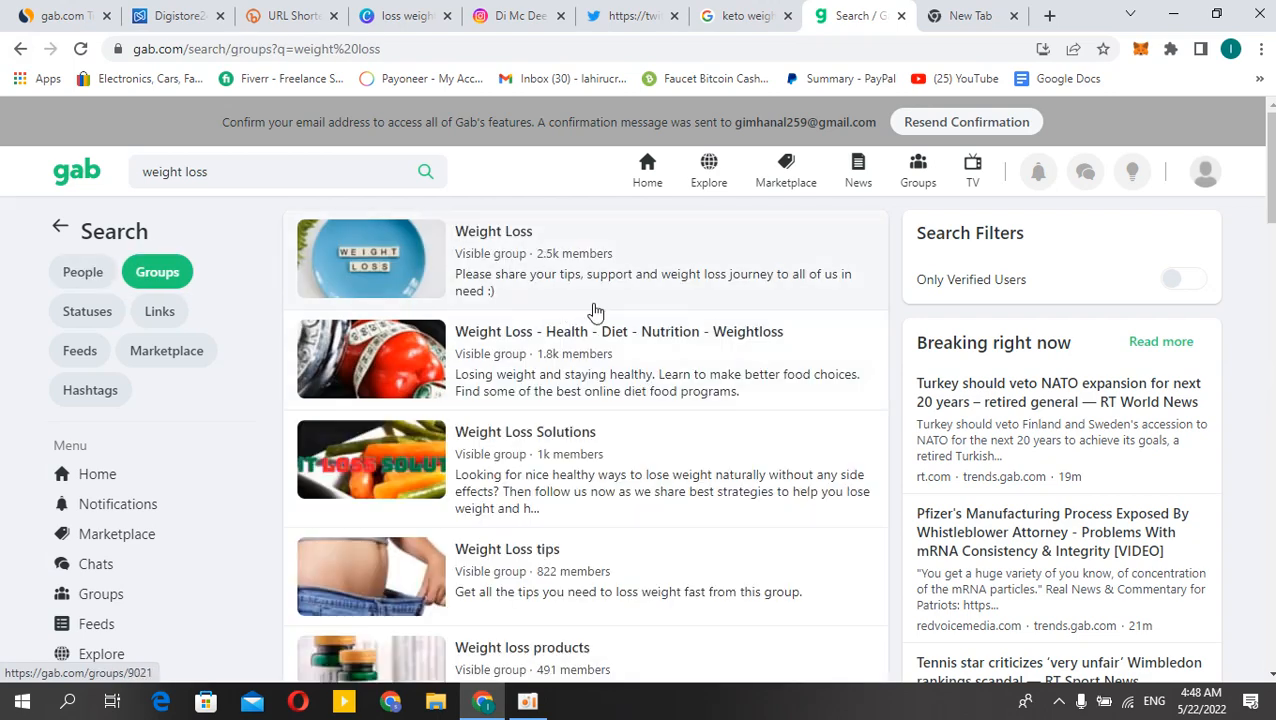
pyautogui.moveTo(574, 442)
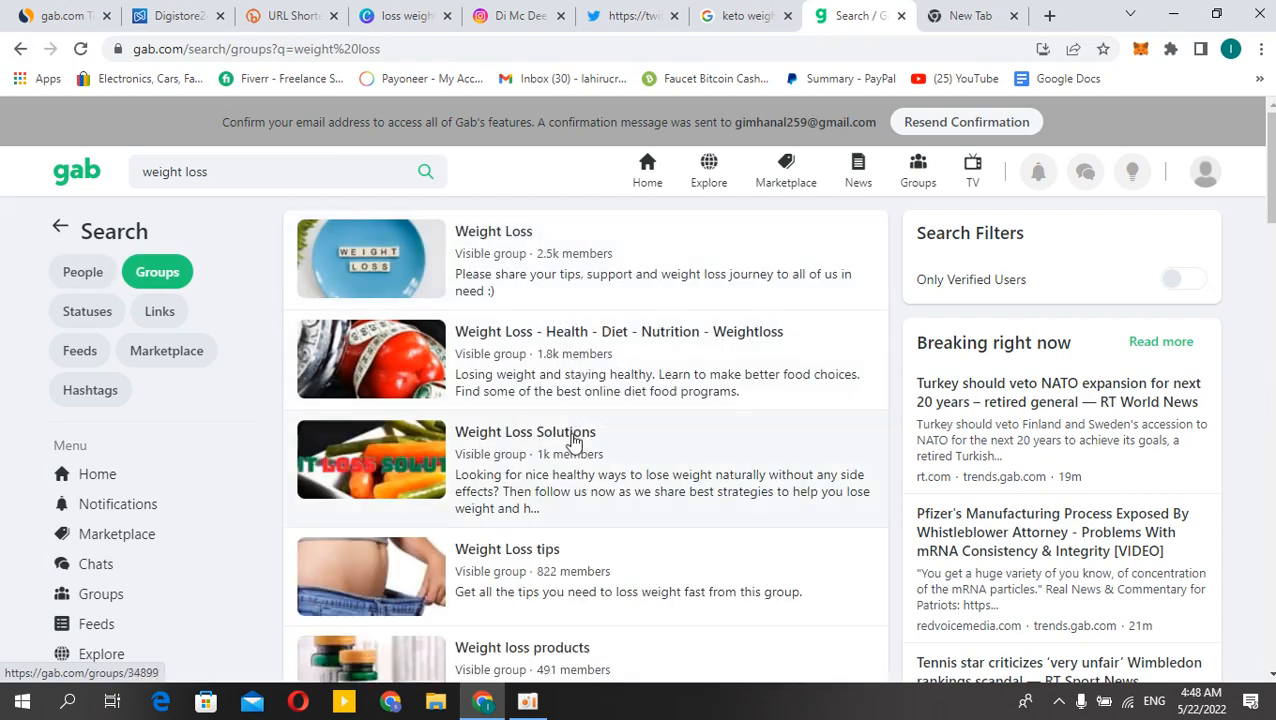
pyautogui.scroll(-3)
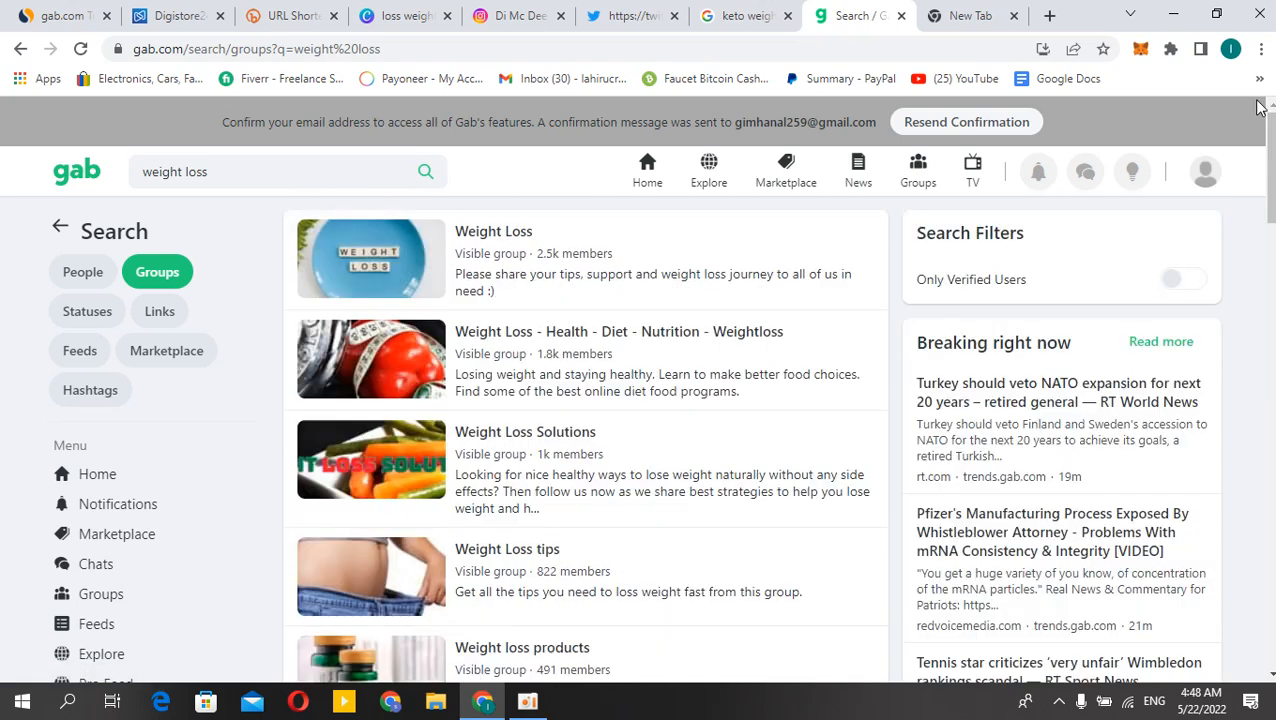
pyautogui.click(493, 231)
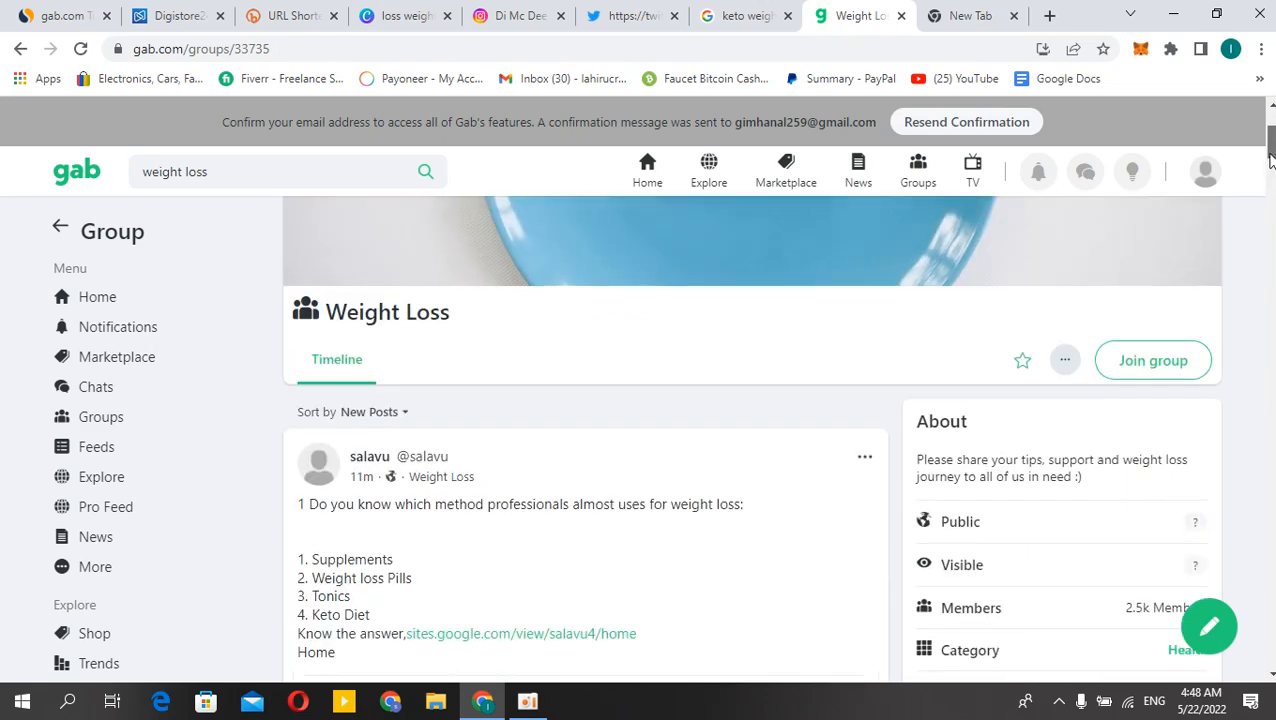
pyautogui.scroll(-3)
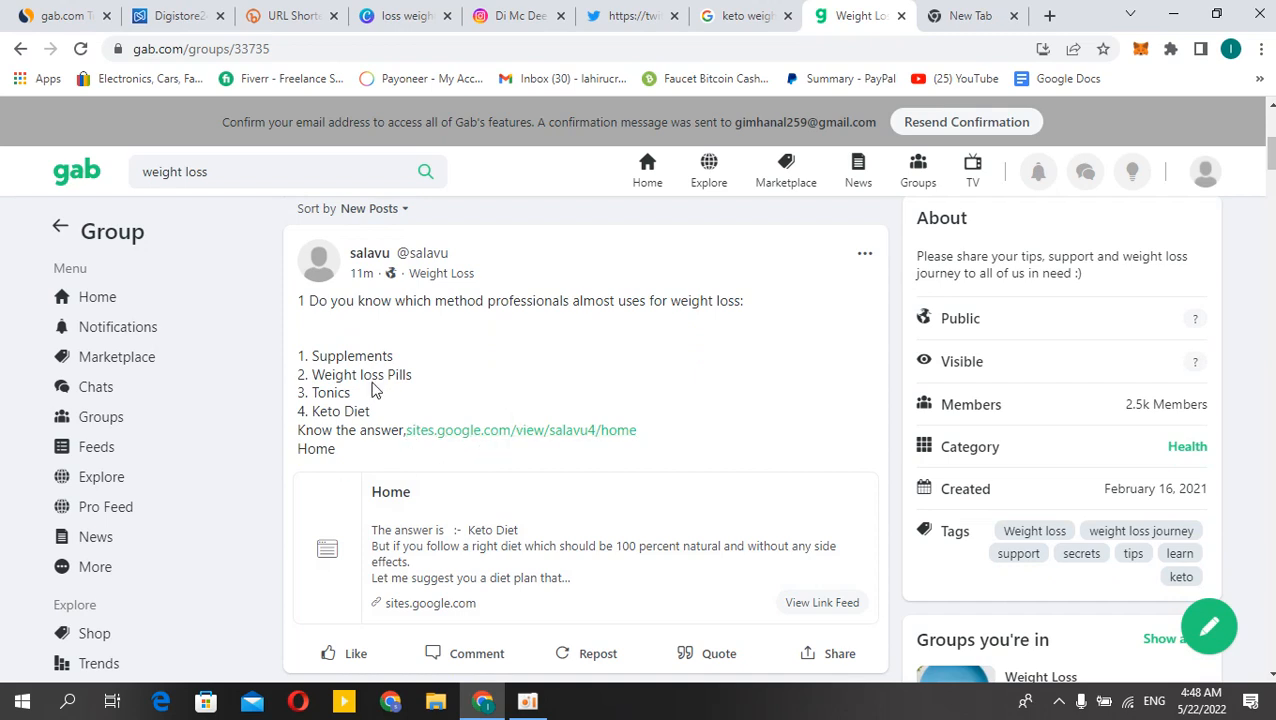
pyautogui.moveTo(1257, 261)
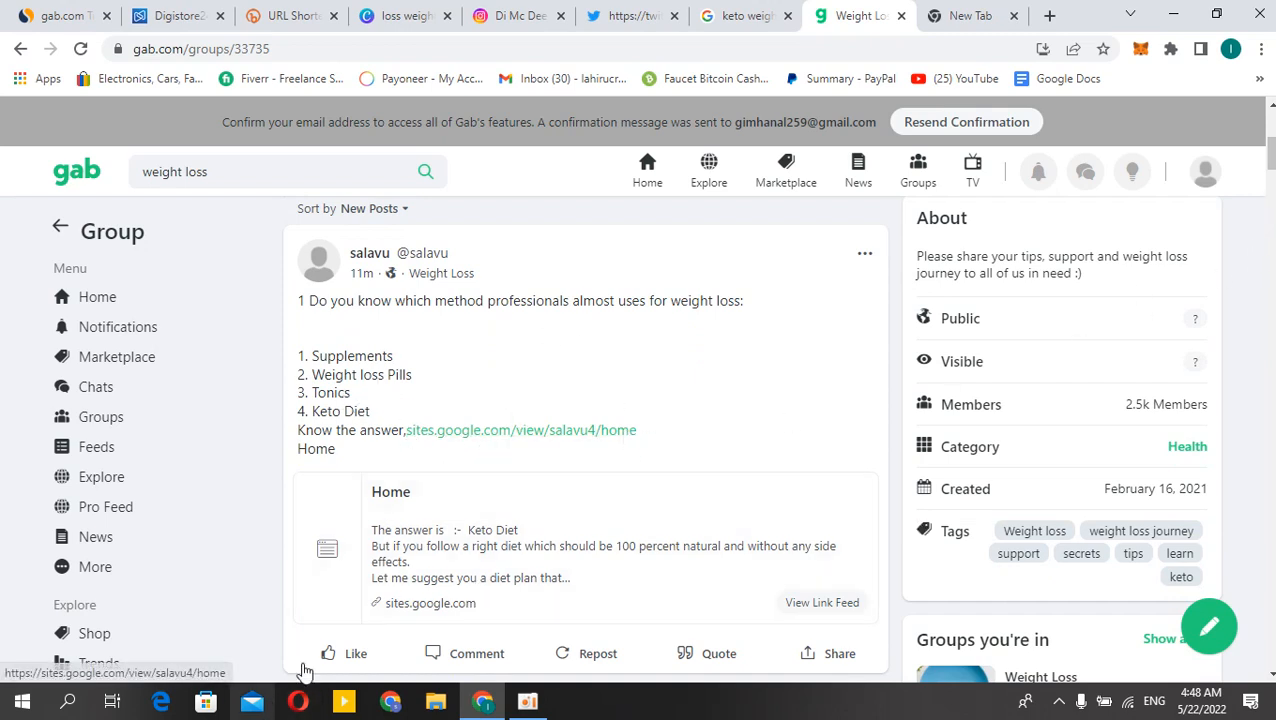
pyautogui.click(355, 653)
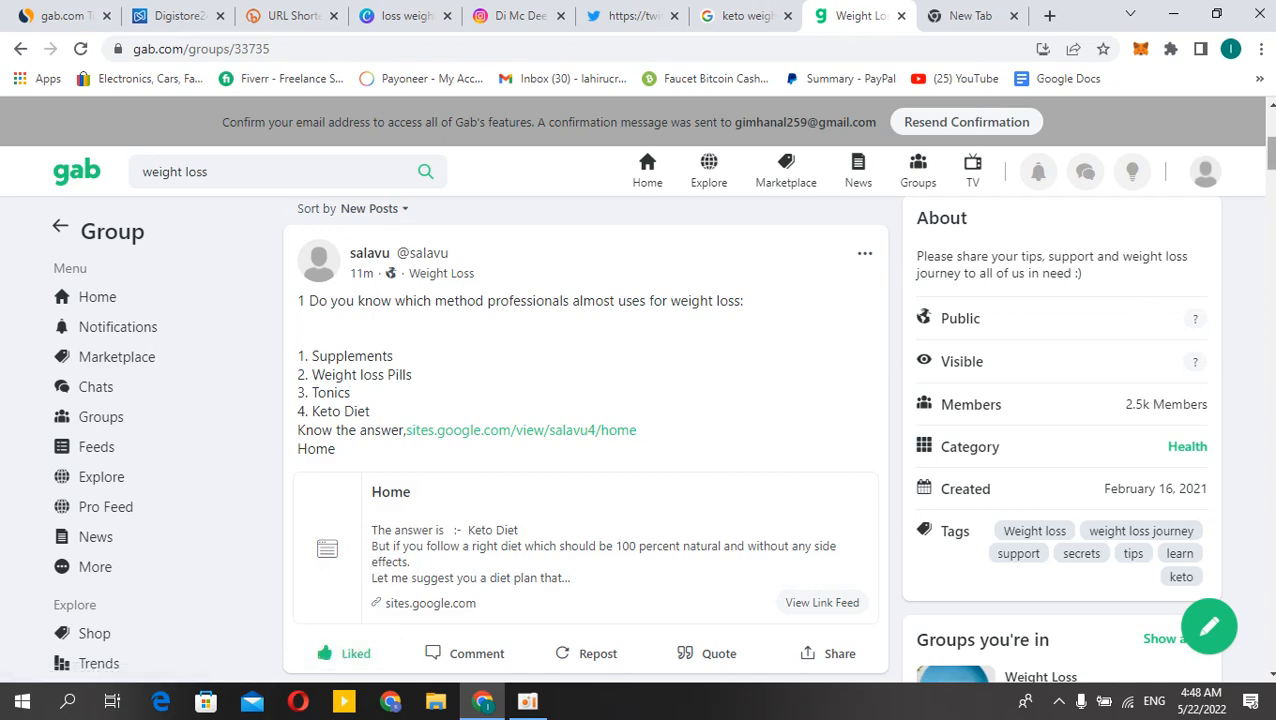
pyautogui.scroll(-3)
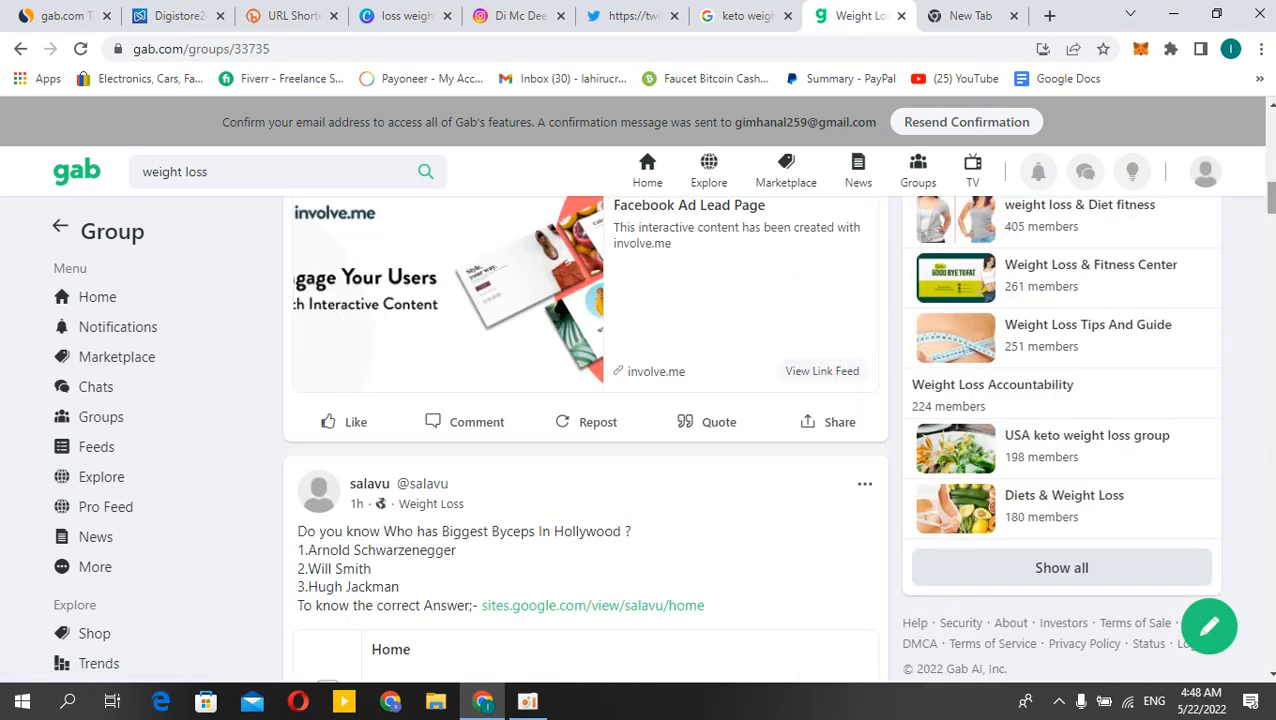
pyautogui.scroll(-3)
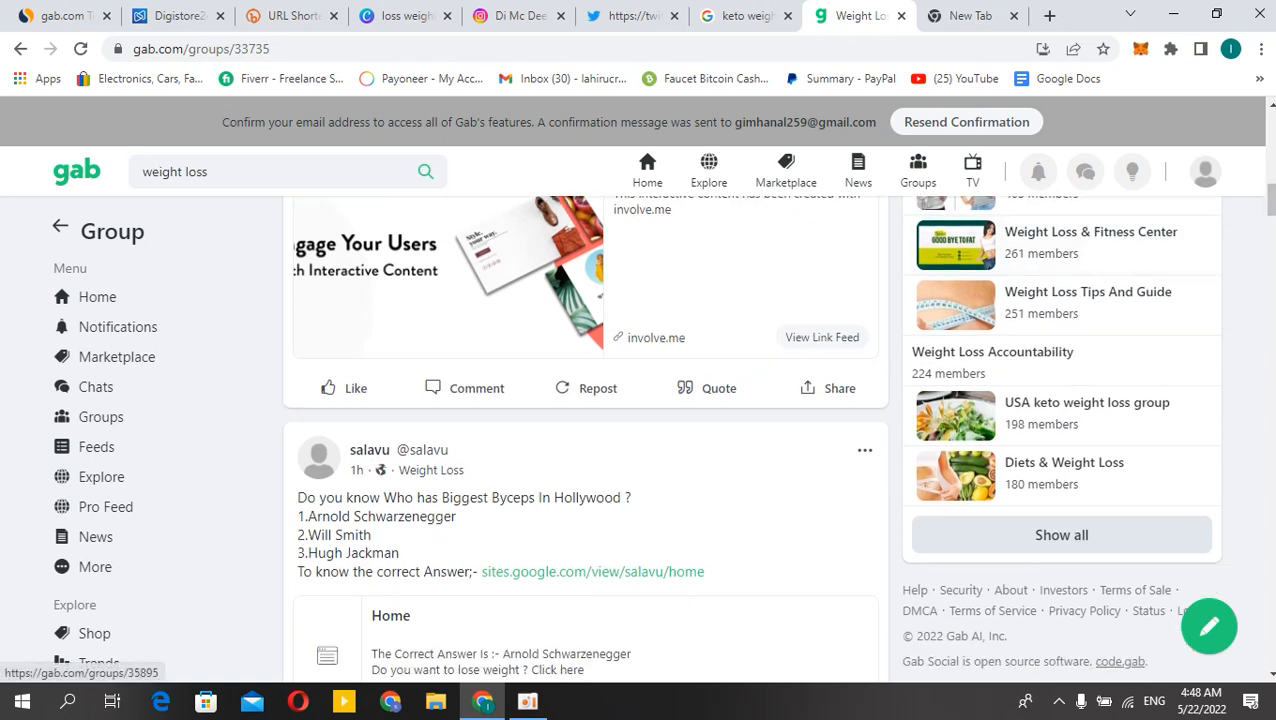
pyautogui.scroll(-3)
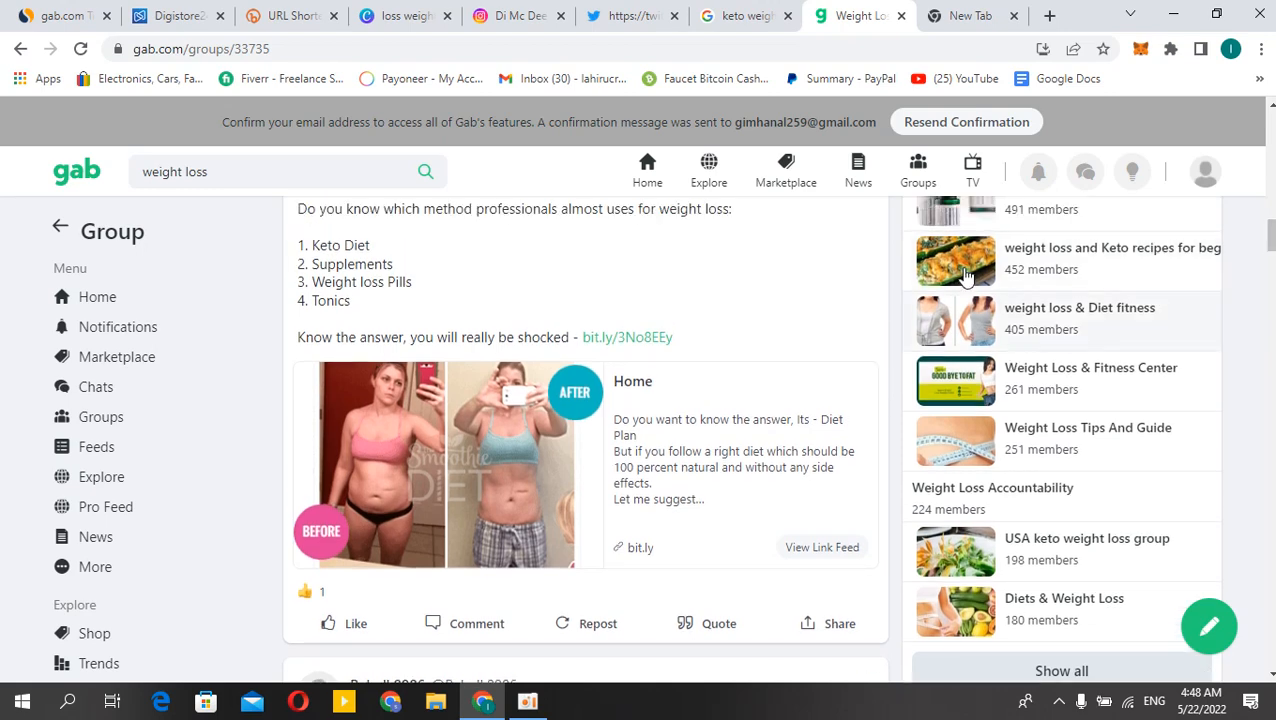
pyautogui.scroll(-3)
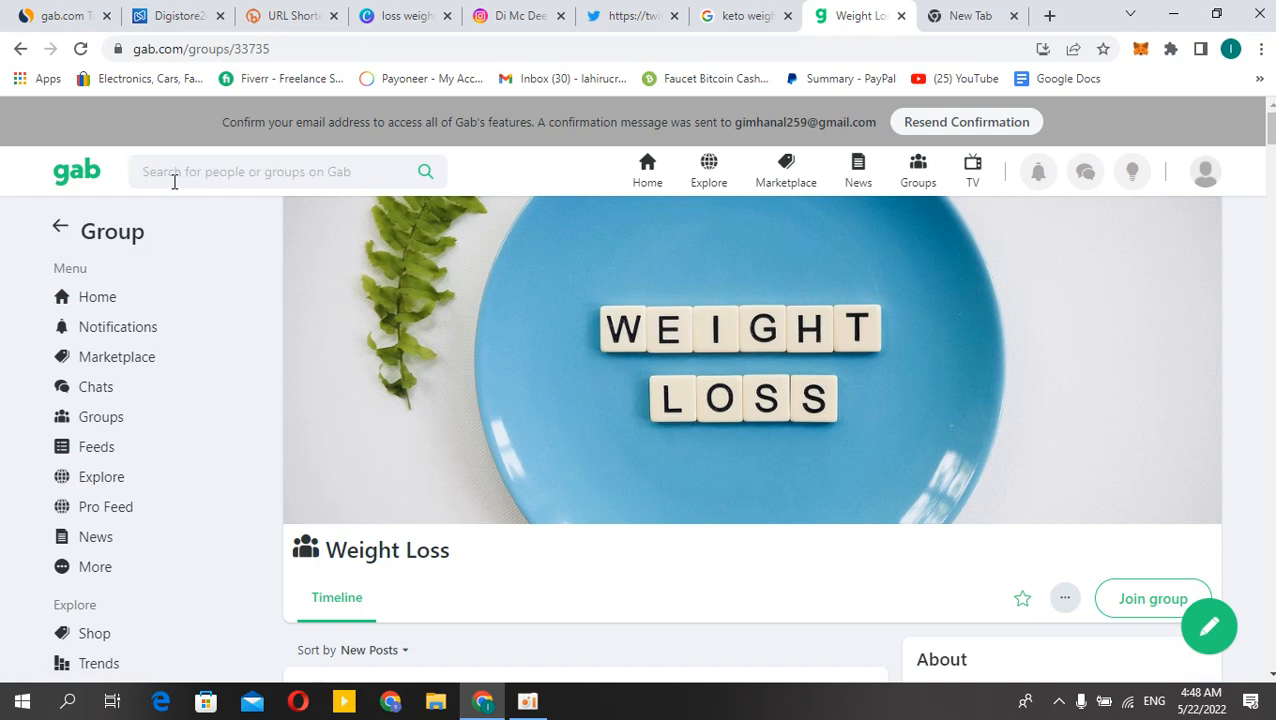
# Search Gab for 'earn money online'.
pyautogui.write('err')
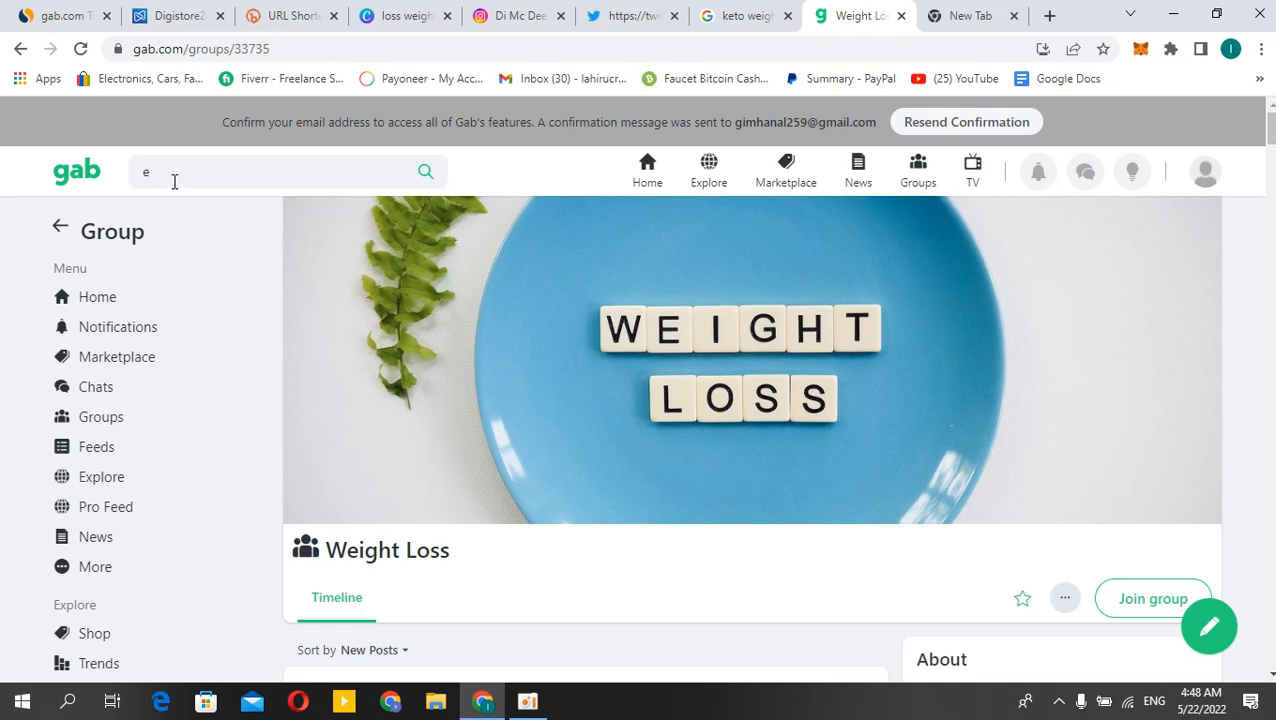
pyautogui.write('arn money online')
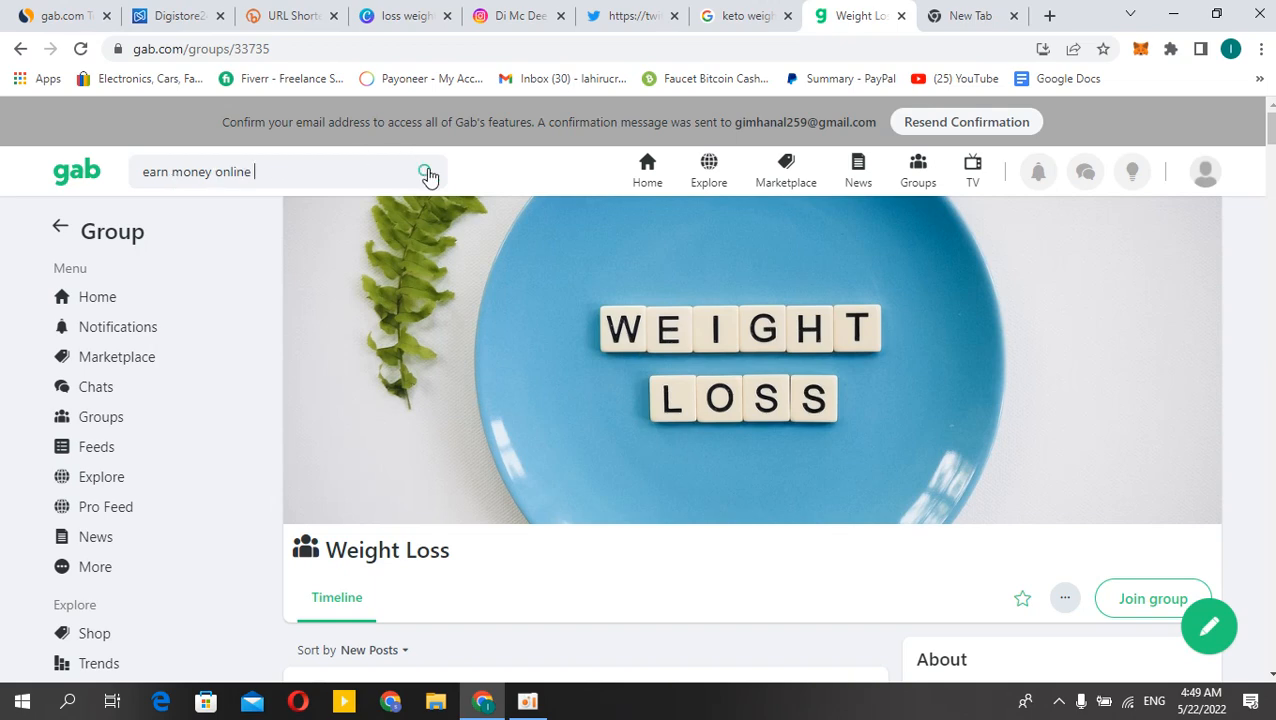
pyautogui.click(427, 172)
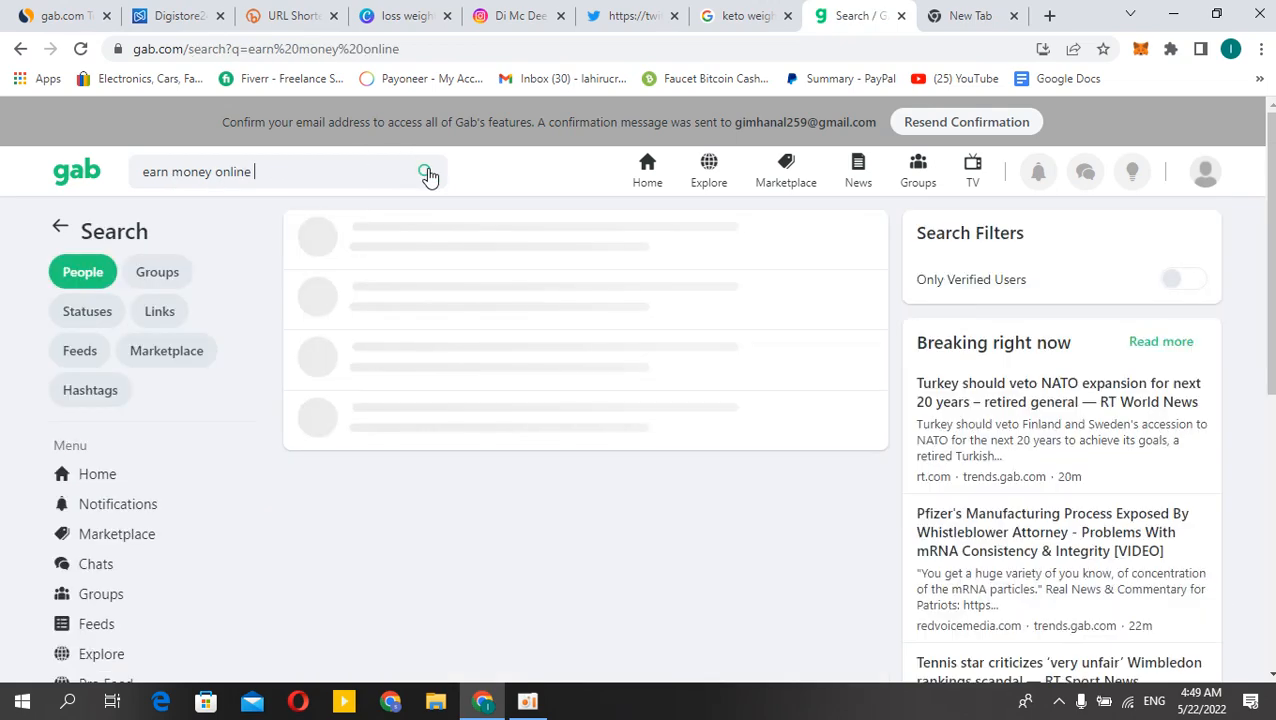
pyautogui.click(425, 171)
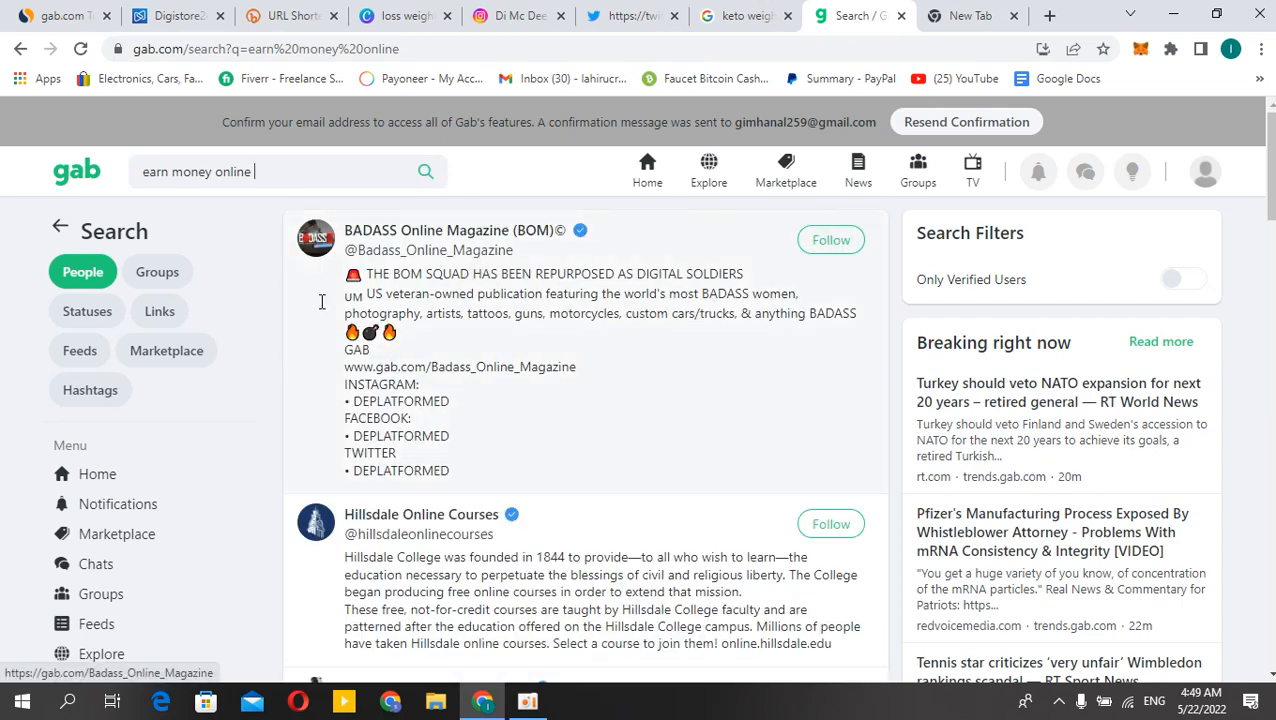
# Show only matching groups, such as Earn Money Online with 115 members, and scroll them.
pyautogui.click(157, 271)
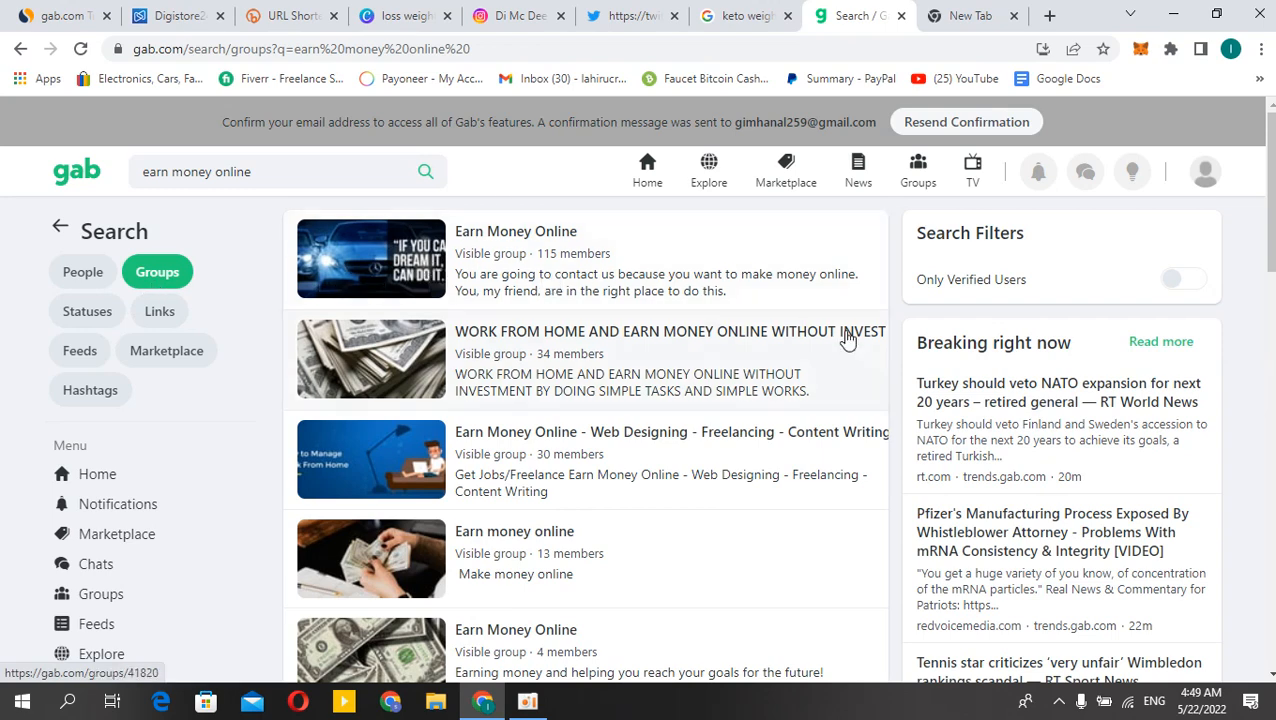
pyautogui.scroll(-3)
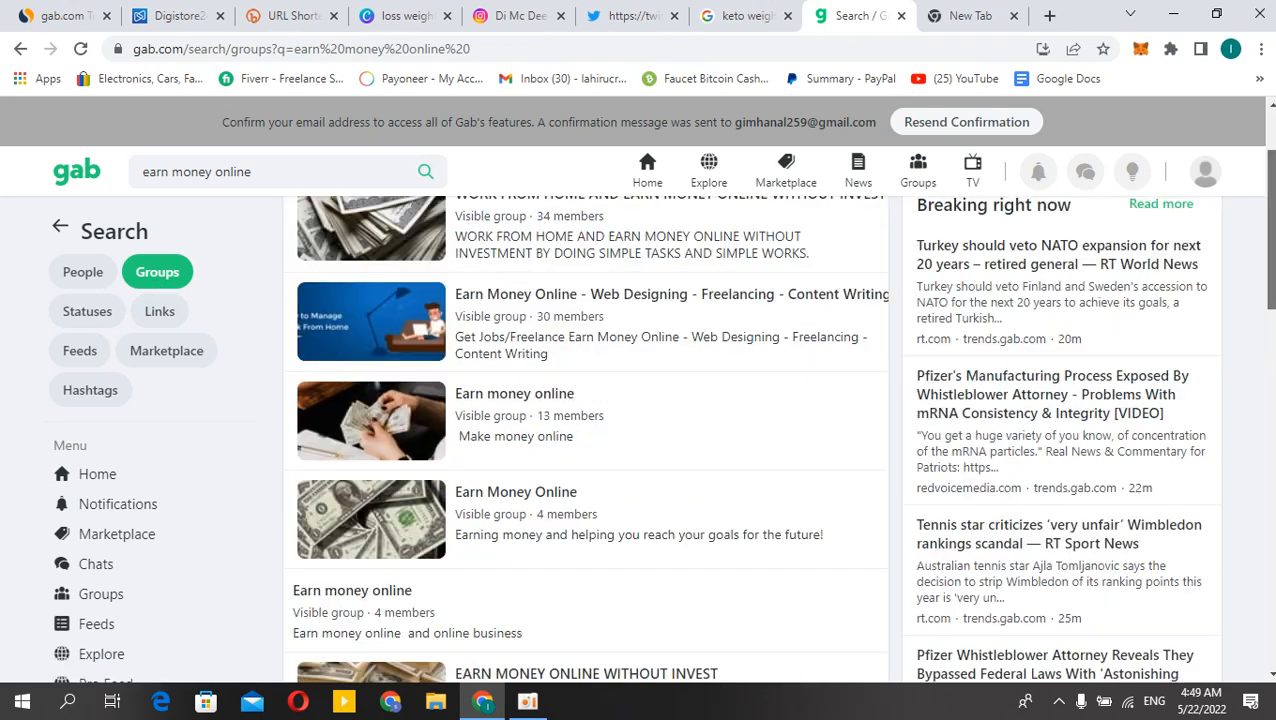
pyautogui.scroll(-3)
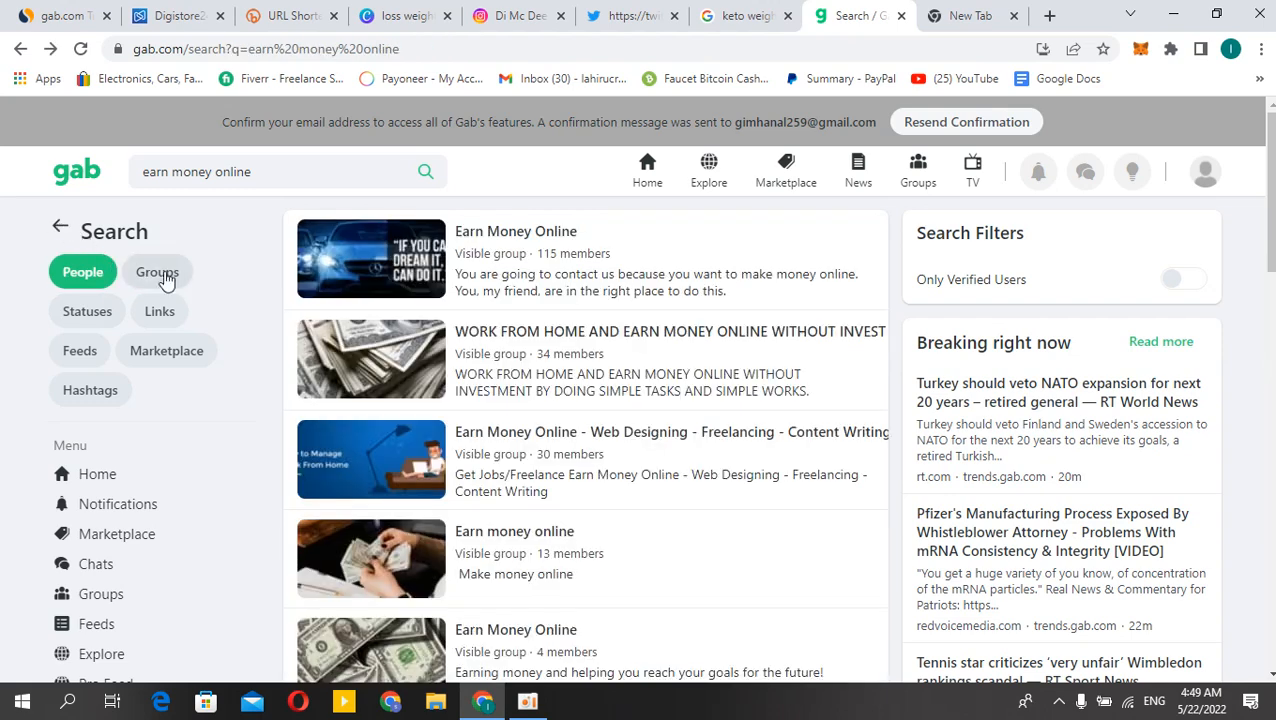
pyautogui.moveTo(1207, 171)
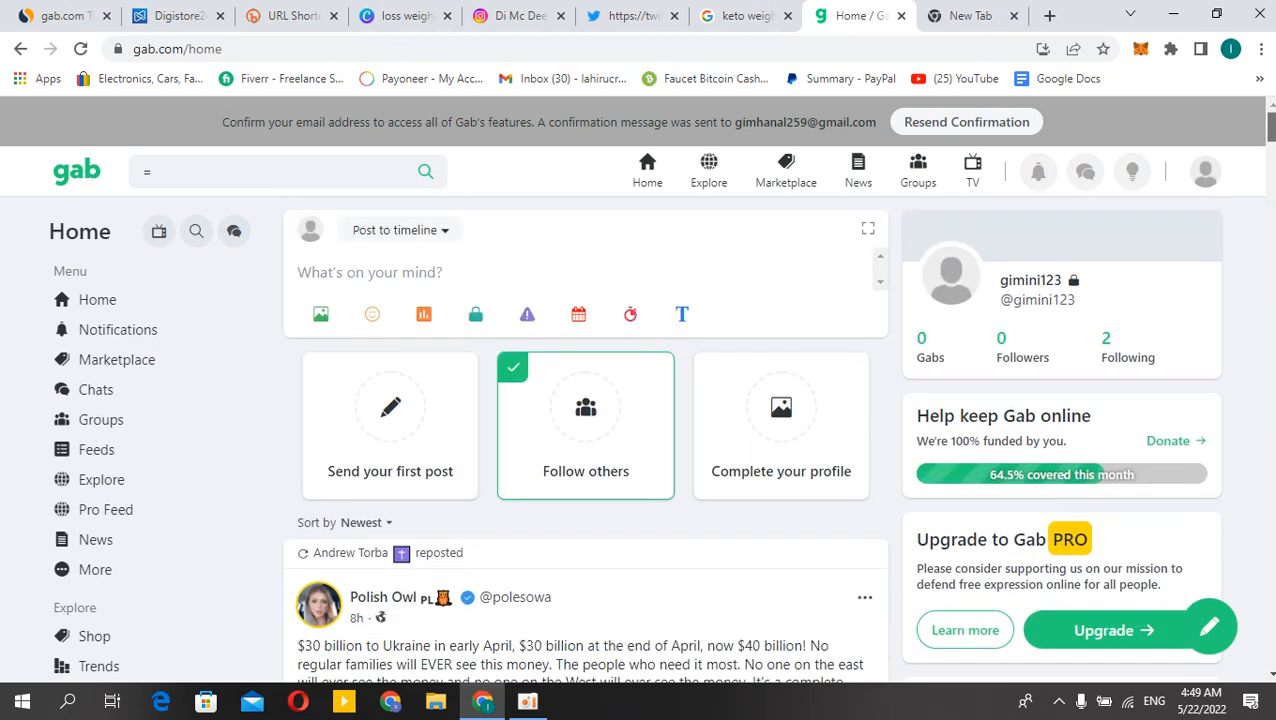
pyautogui.moveTo(1118, 340)
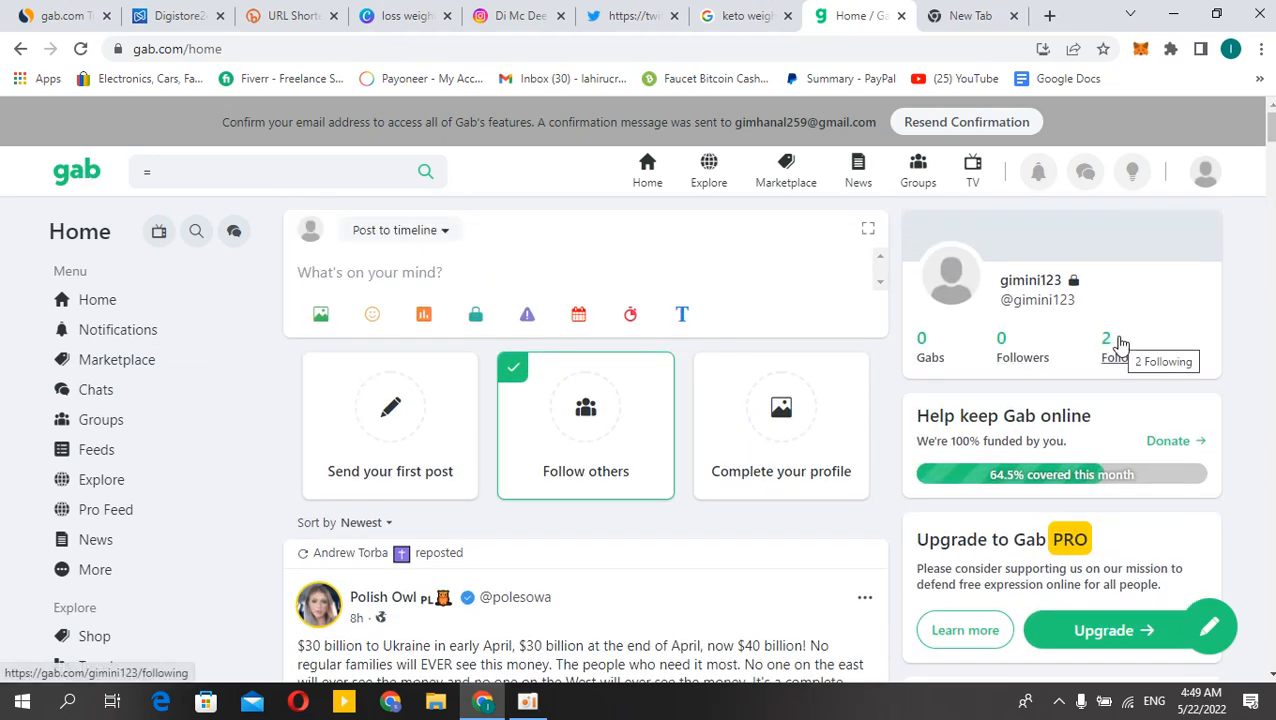
pyautogui.moveTo(963, 352)
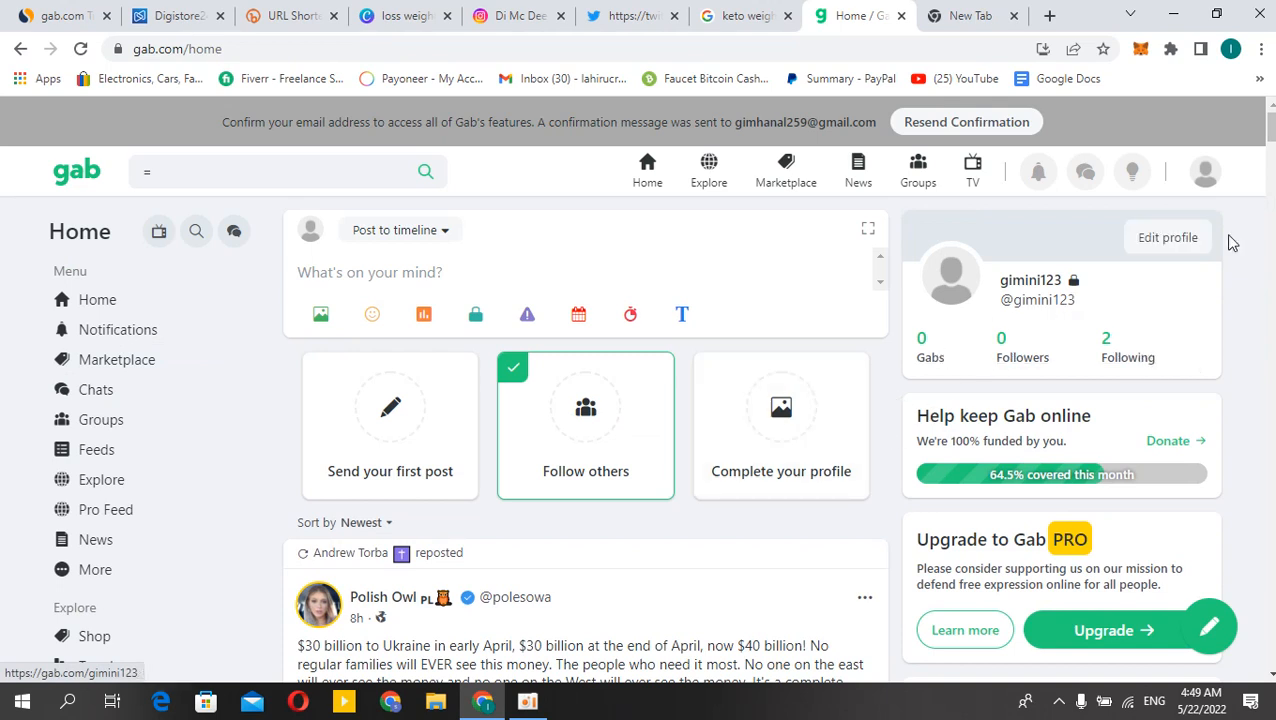
# Scroll down through the home feed posts to the Taxi Hack post.
pyautogui.scroll(-3)
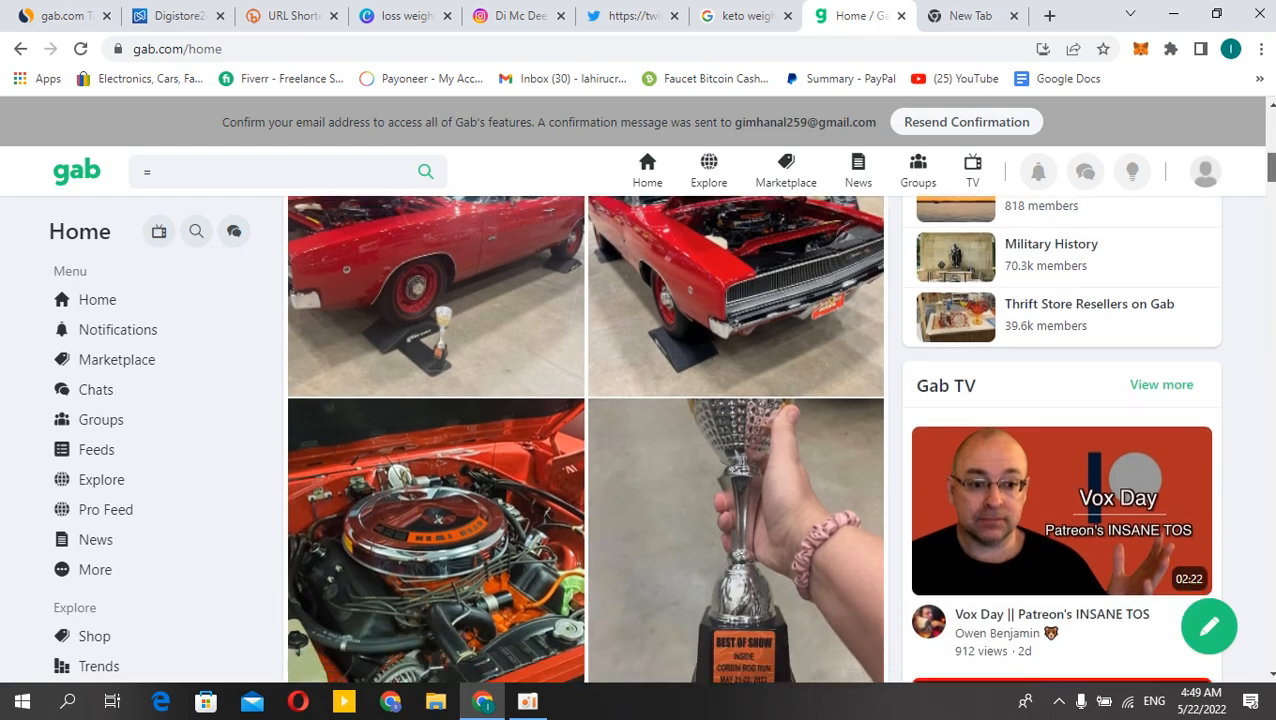
pyautogui.scroll(-3)
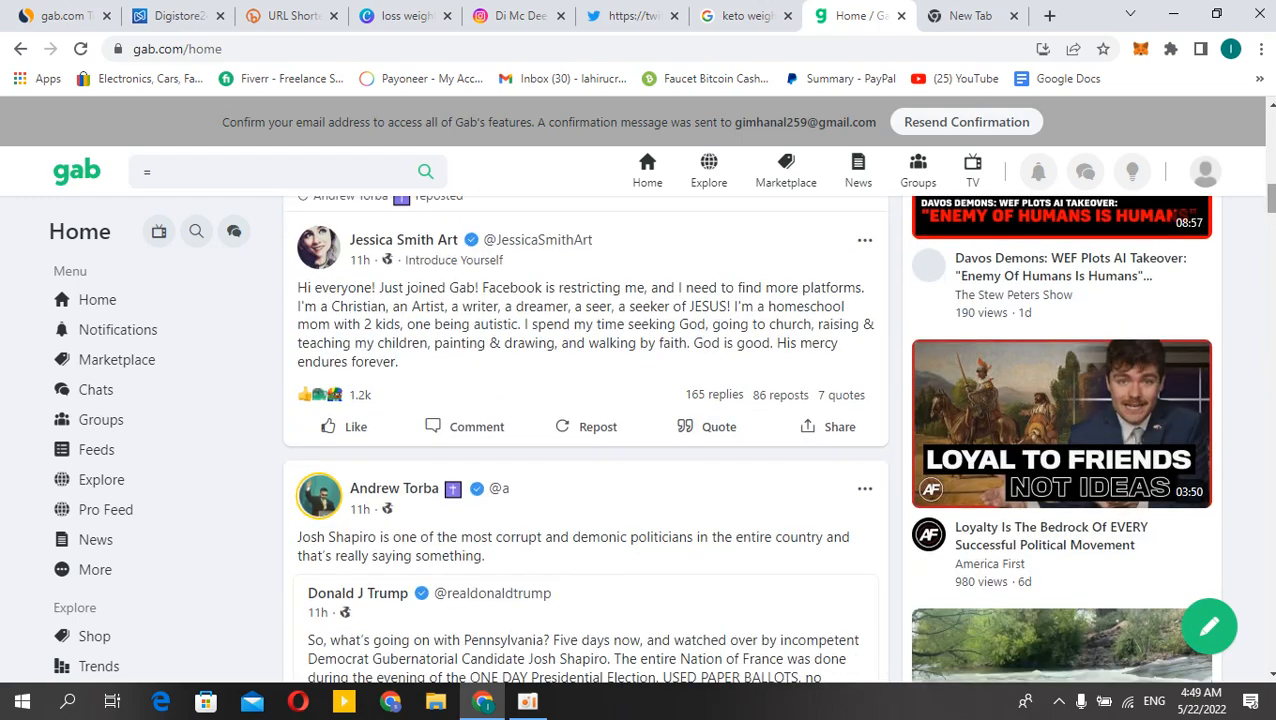
pyautogui.scroll(-3)
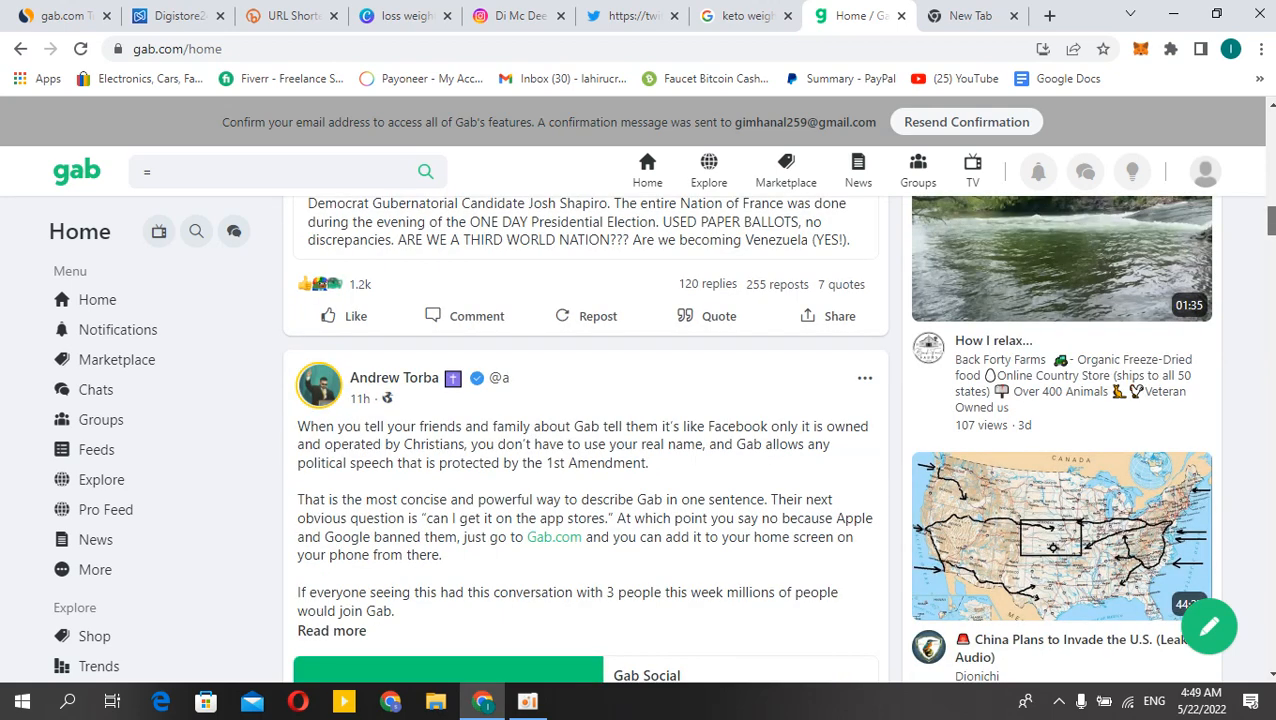
pyautogui.scroll(-3)
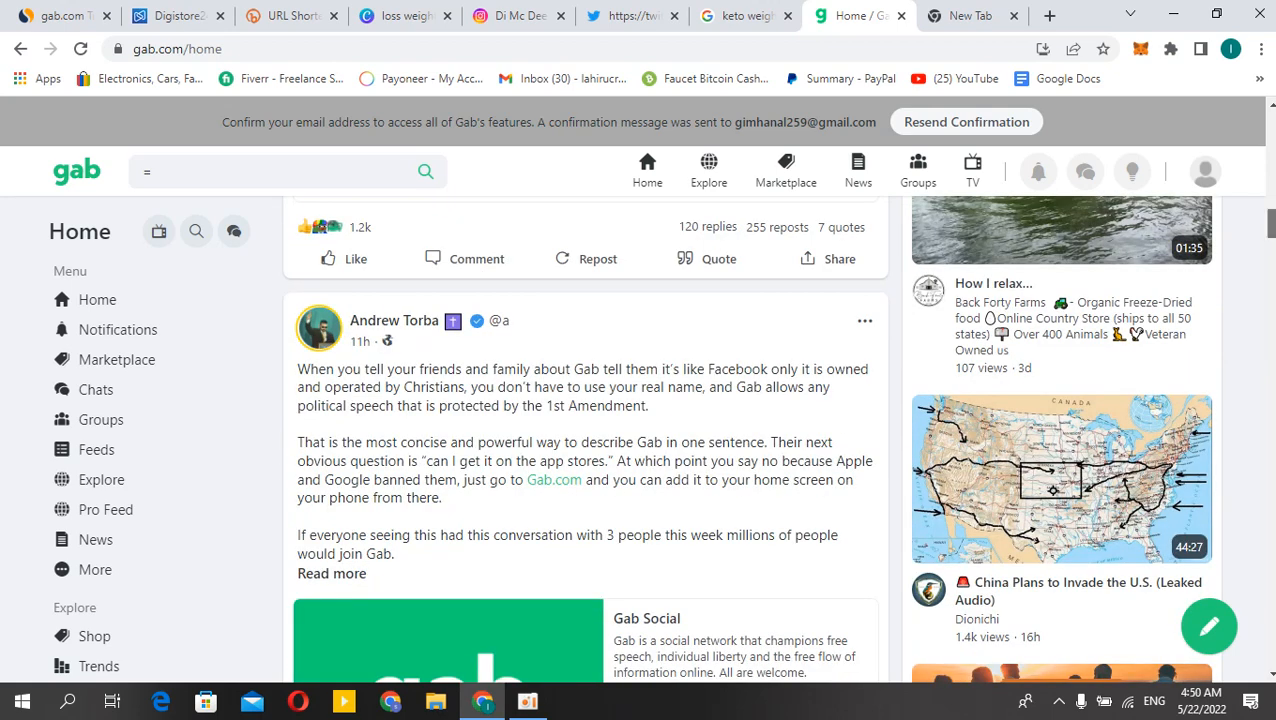
pyautogui.scroll(-3)
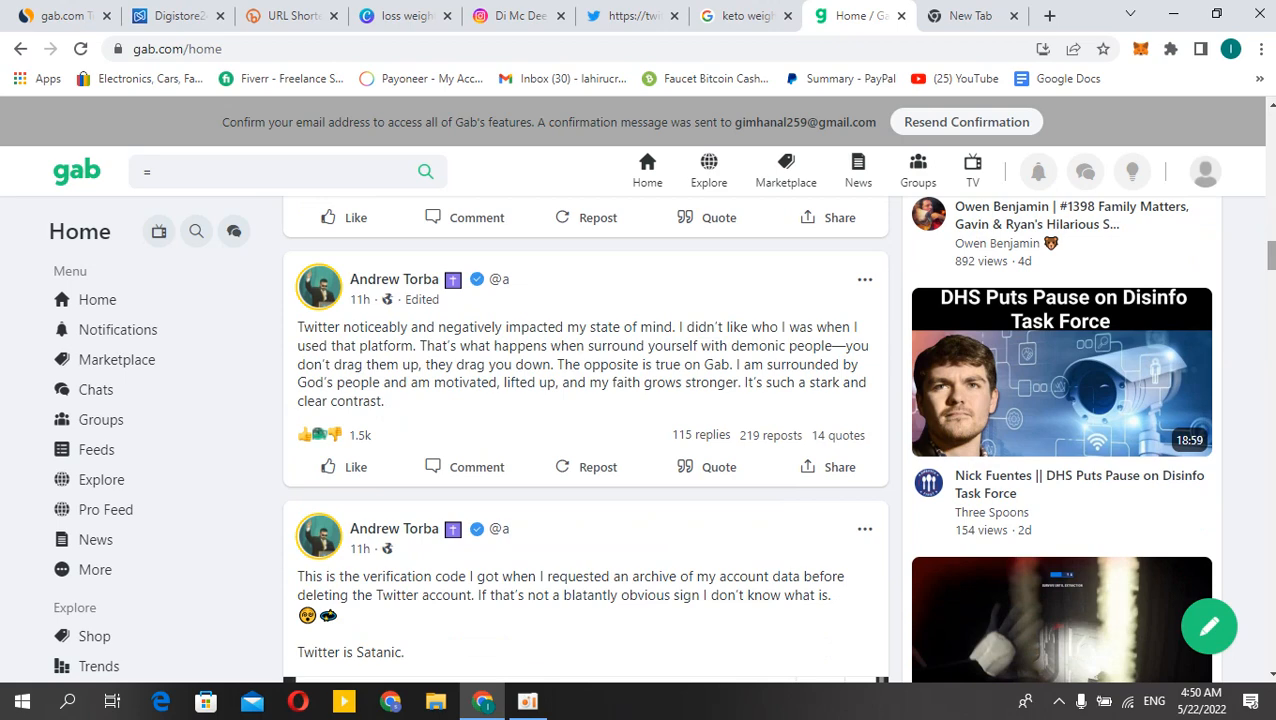
pyautogui.scroll(-3)
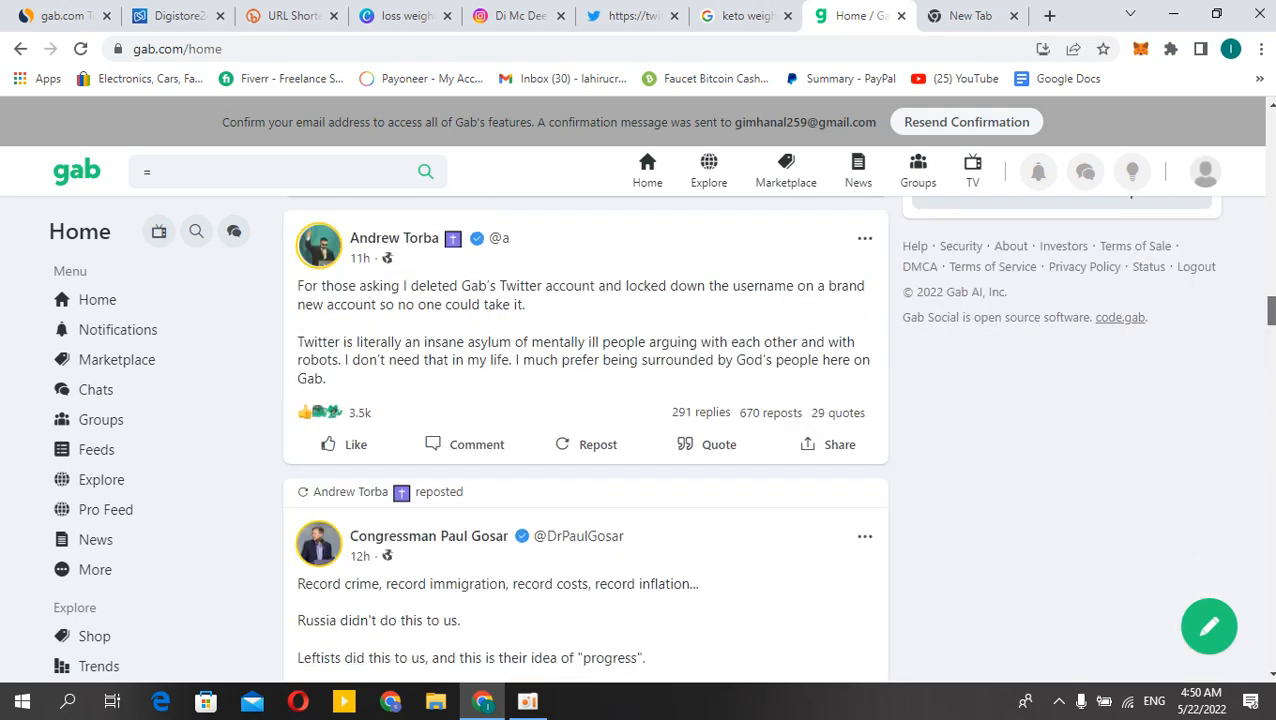
pyautogui.scroll(-3)
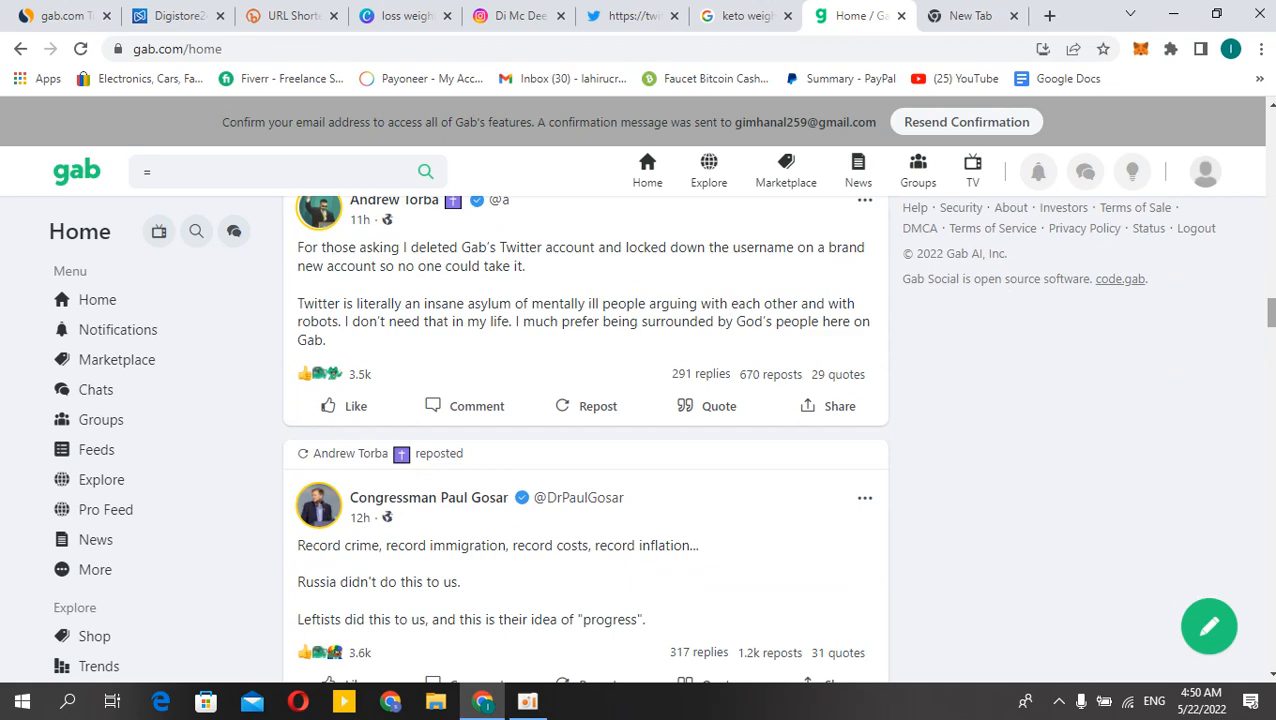
pyautogui.scroll(-3)
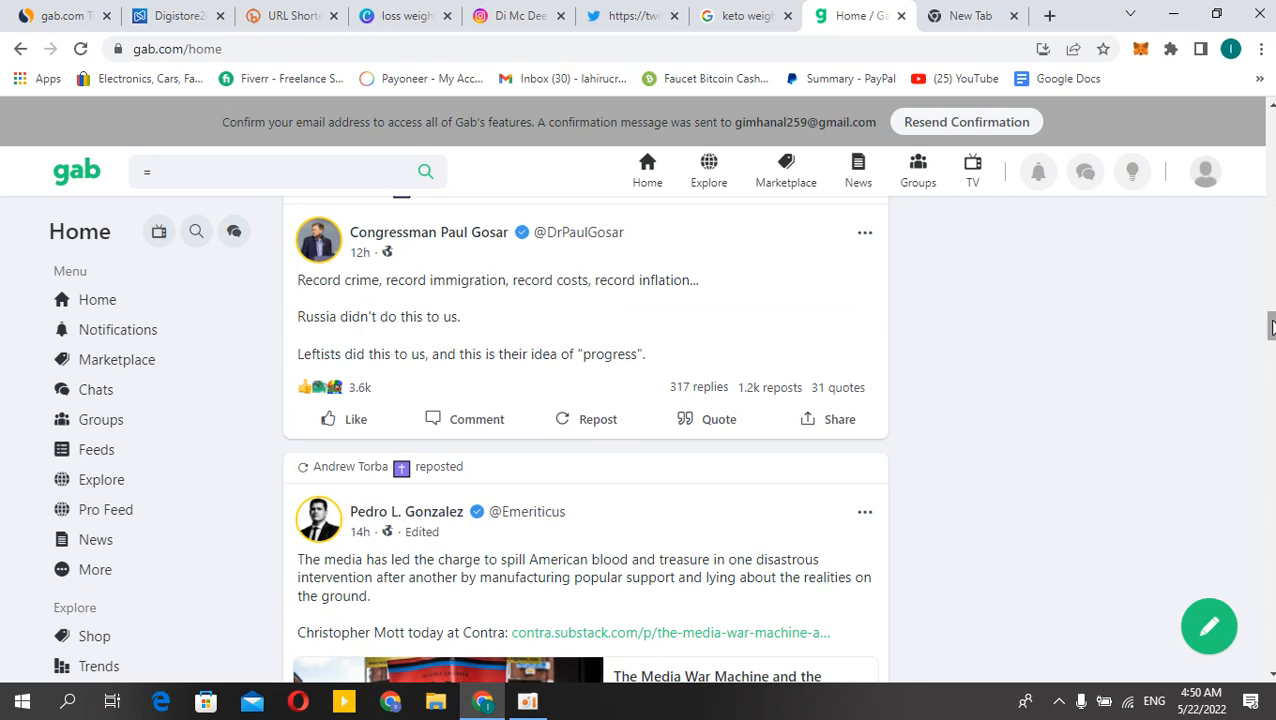
pyautogui.scroll(-3)
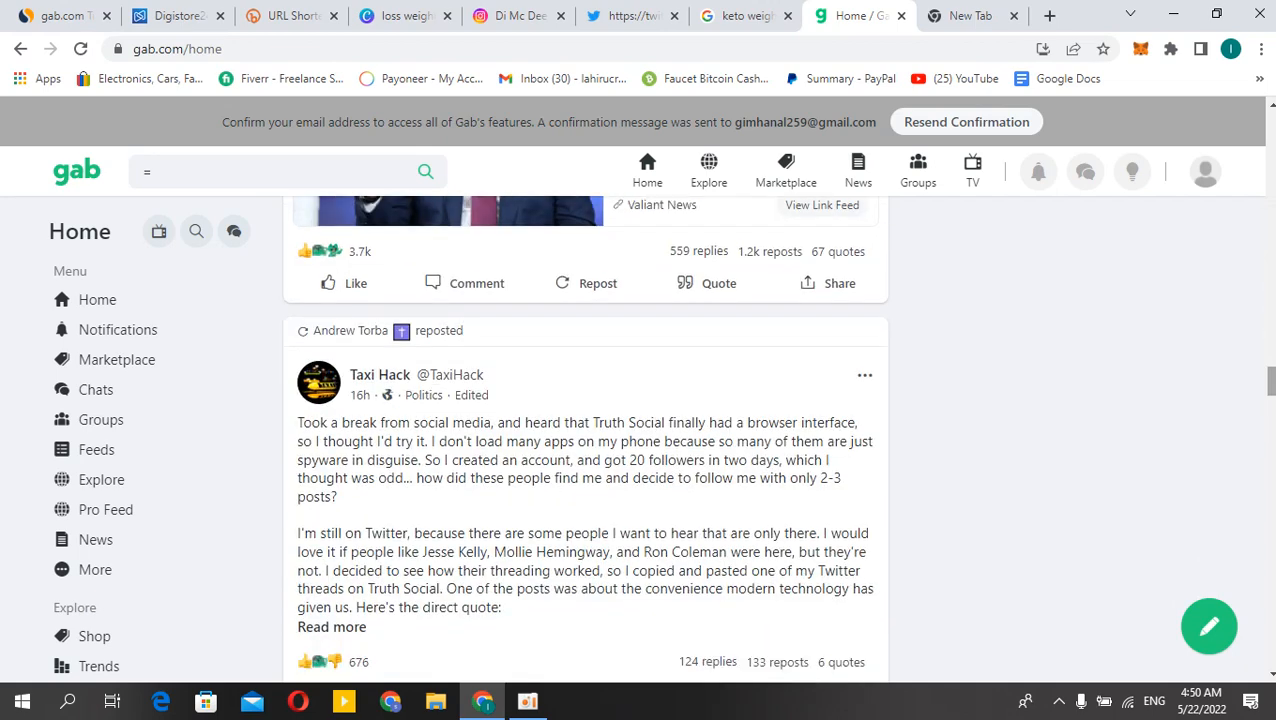
pyautogui.moveTo(553, 678)
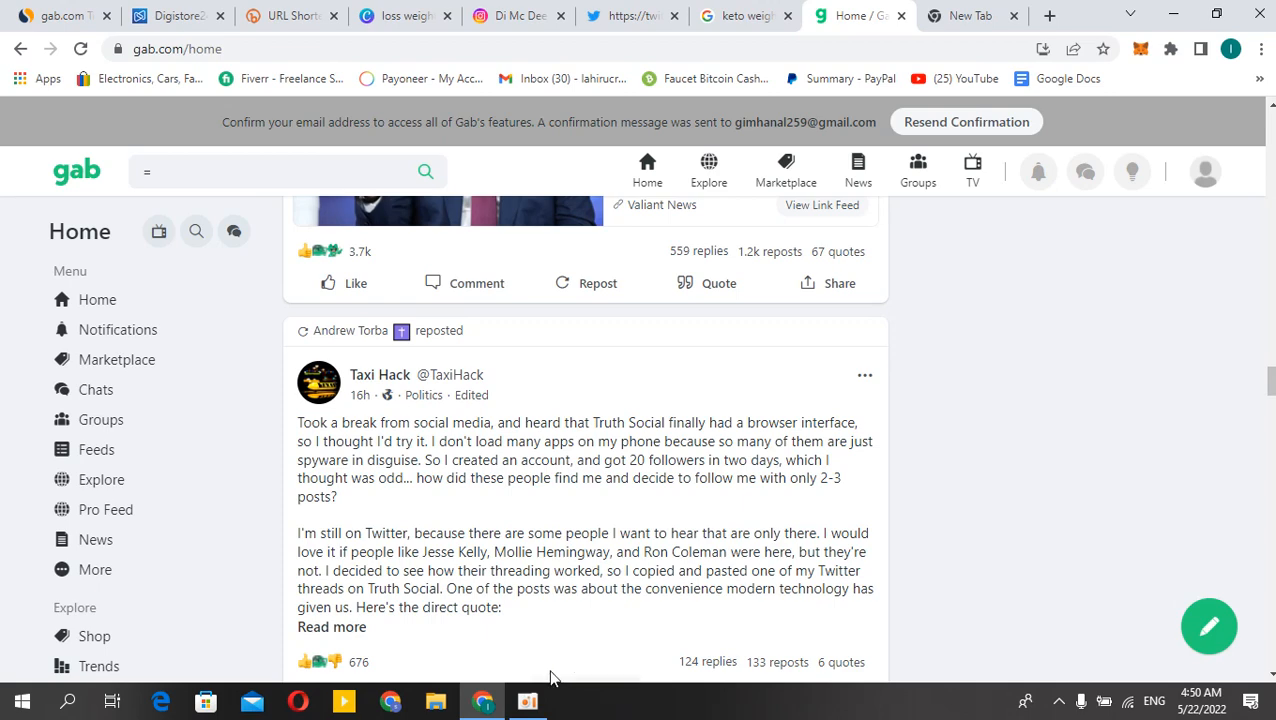